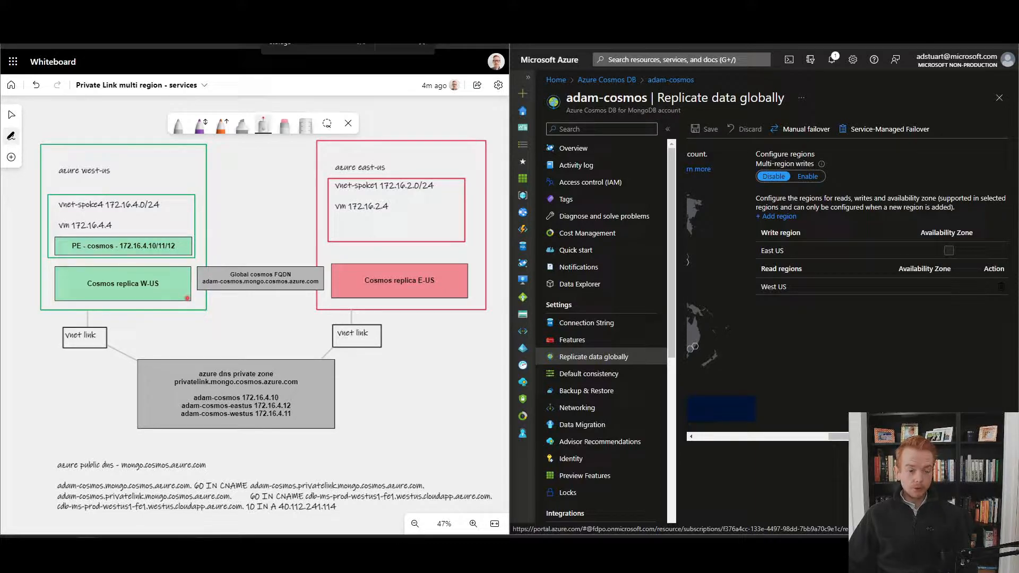
{"action": "mouse_move", "coordinate": [666, 128]}
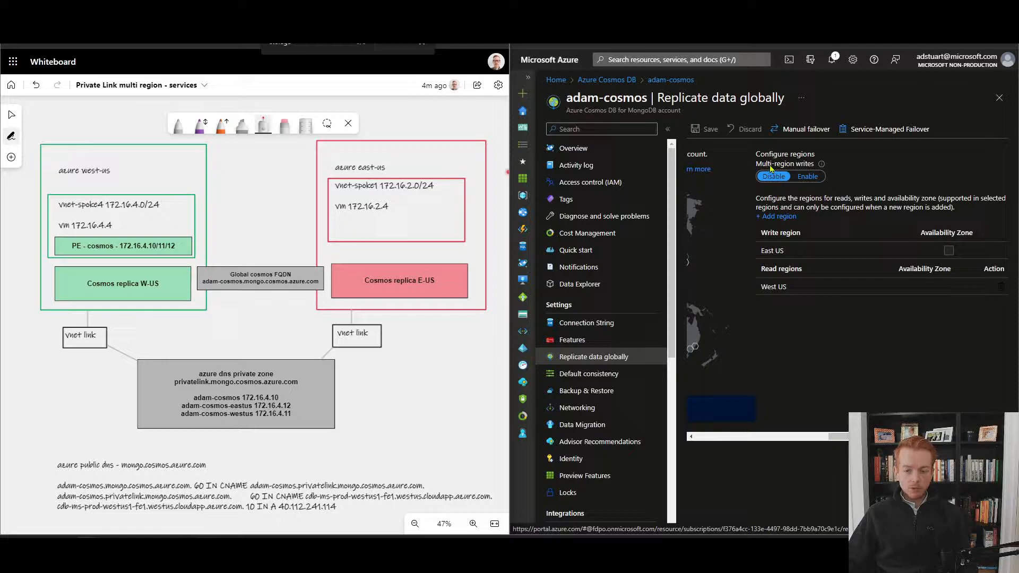
{"action": "mouse_move", "coordinate": [789, 193]}
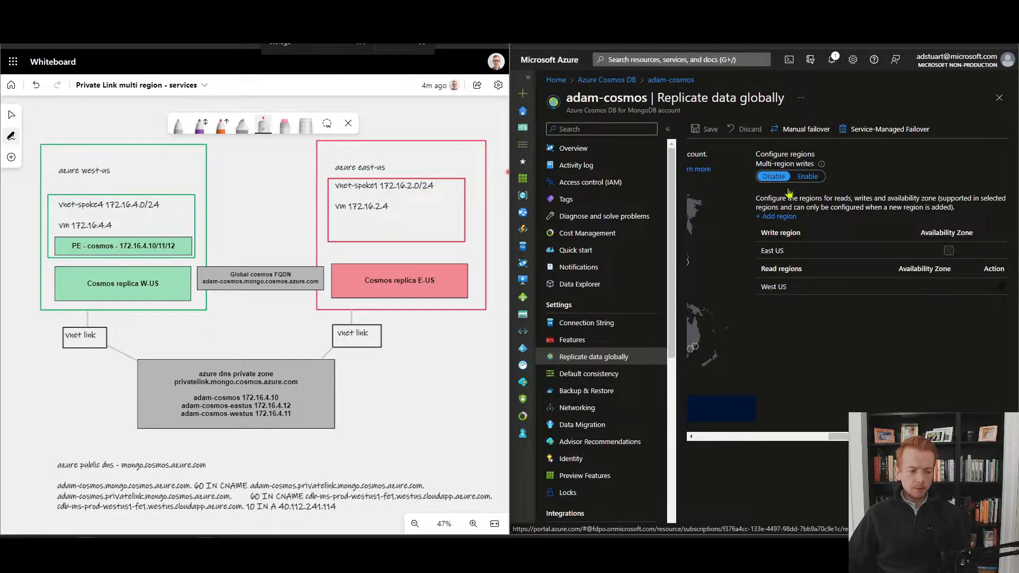
- Place a grey 'region down' box over the west-us region
{"action": "left_click", "coordinate": [776, 215]}
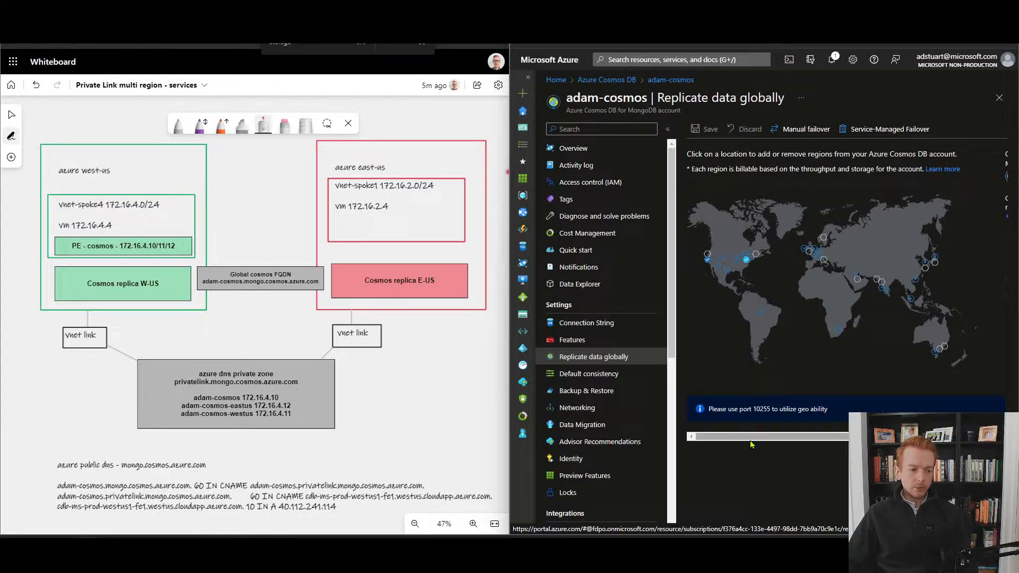
{"action": "mouse_move", "coordinate": [263, 124]}
{"action": "type", "text": "region down"}
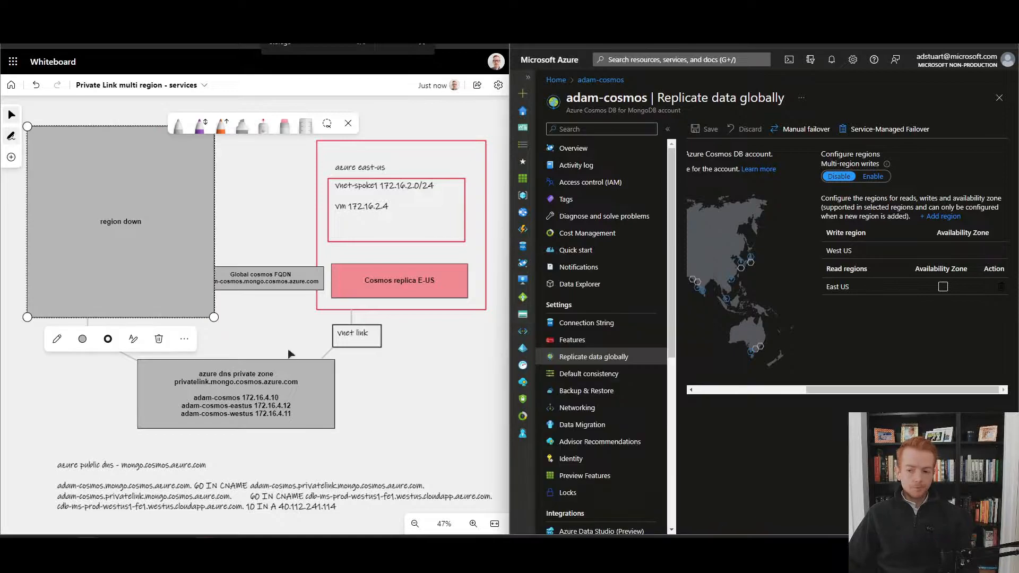
{"action": "mouse_move", "coordinate": [273, 356]}
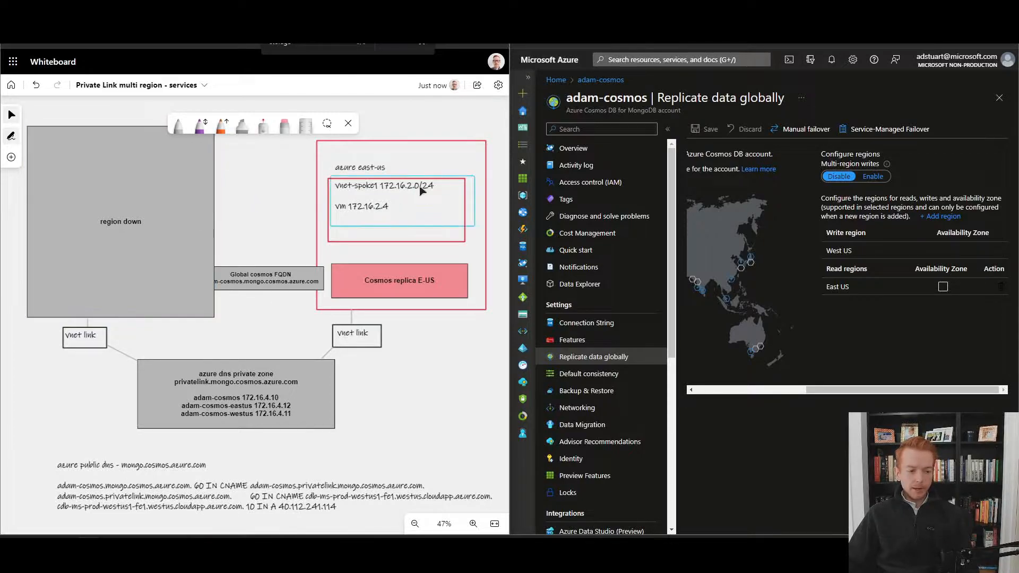
{"action": "mouse_move", "coordinate": [382, 215]}
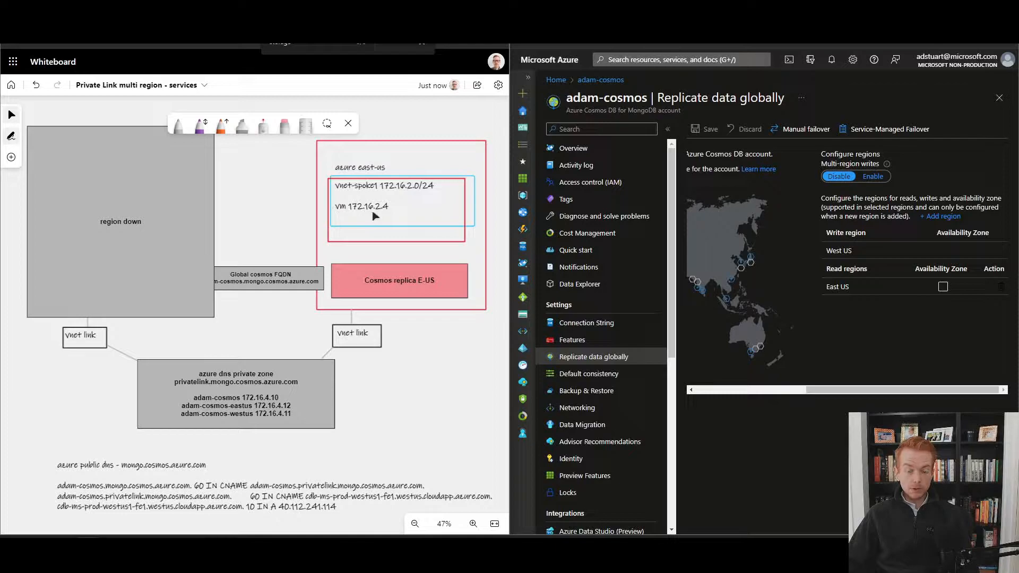
{"action": "mouse_move", "coordinate": [361, 196]}
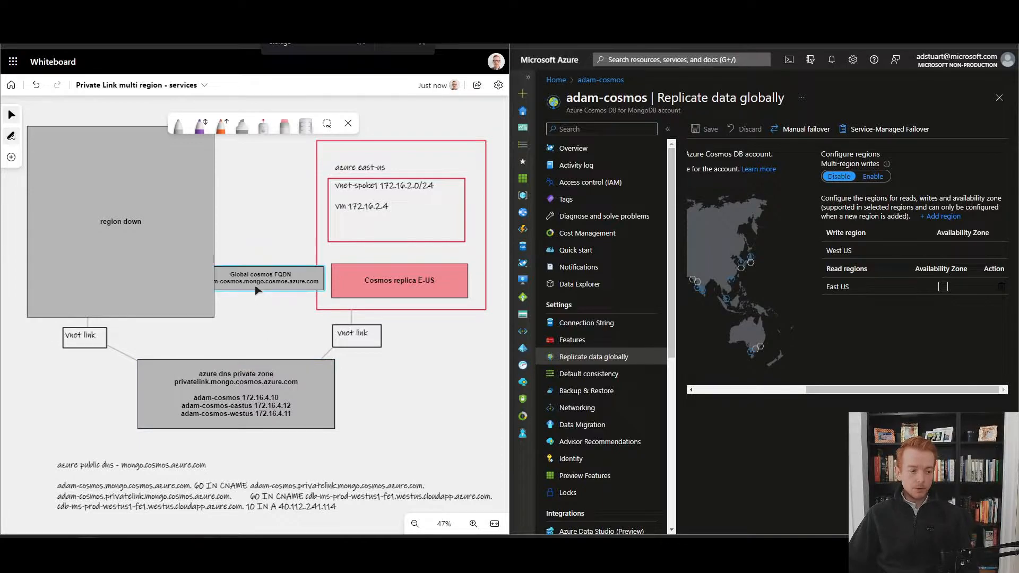
- Select the Global cosmos FQDN box to stretch it toward the Cosmos replica E-US box
{"action": "left_click", "coordinate": [266, 280]}
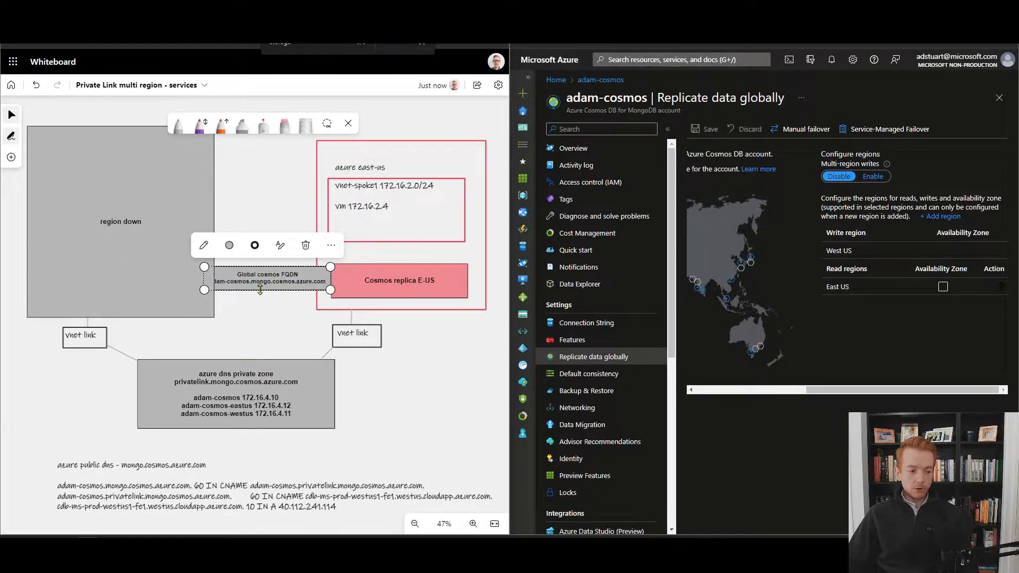
{"action": "mouse_move", "coordinate": [279, 311]}
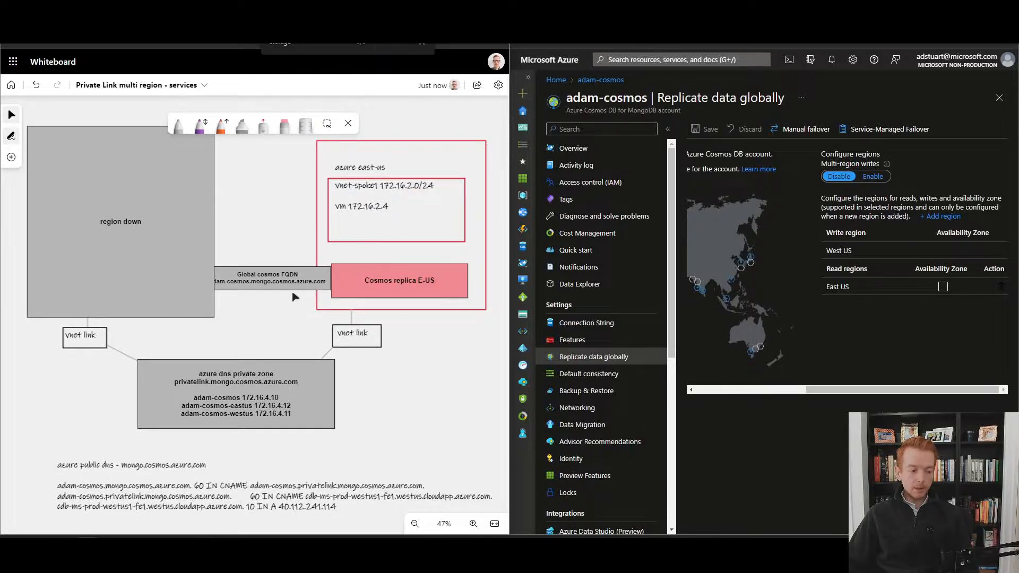
{"action": "mouse_move", "coordinate": [304, 202]}
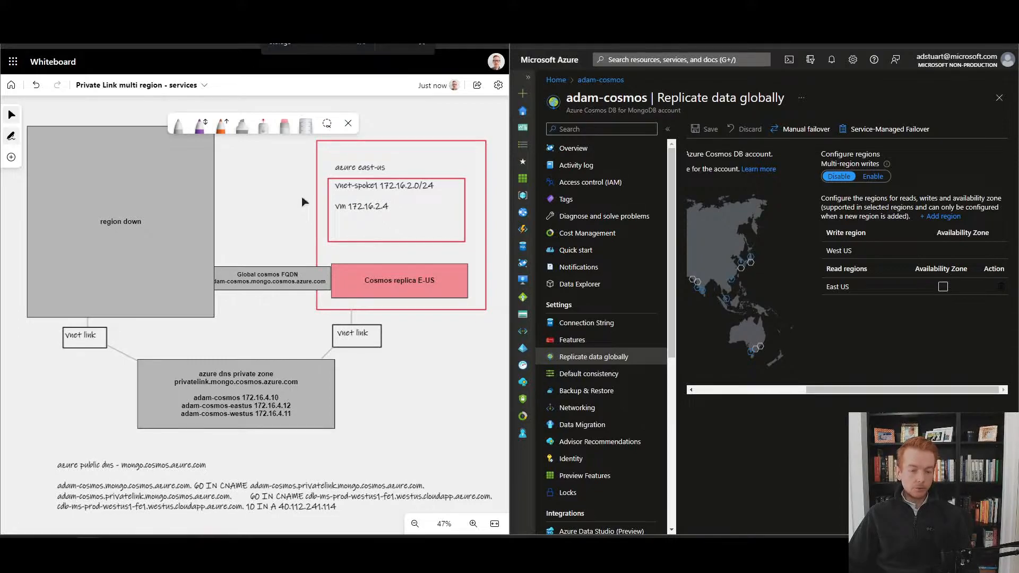
{"action": "mouse_move", "coordinate": [472, 210]}
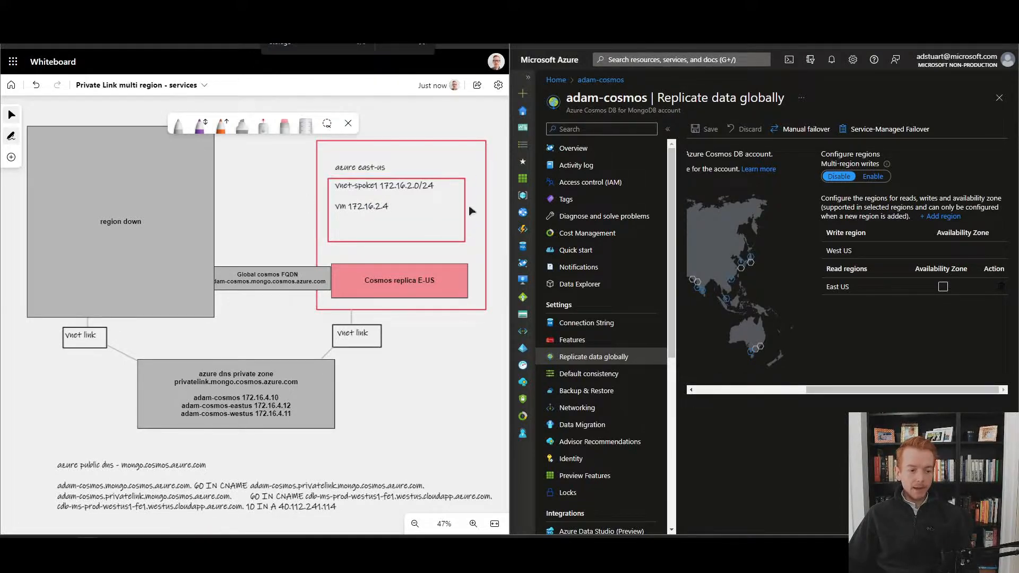
{"action": "mouse_move", "coordinate": [315, 473]}
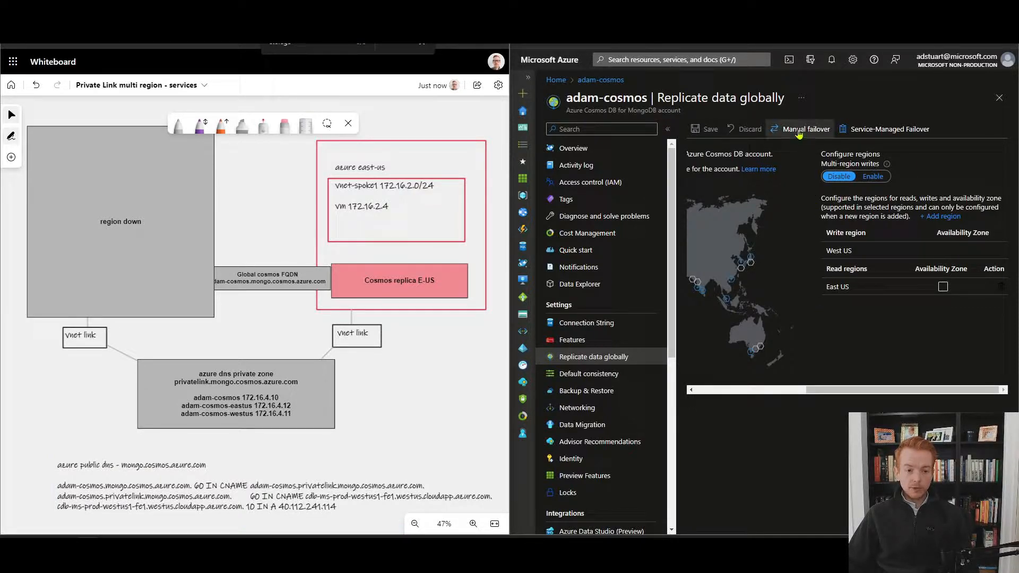
{"action": "mouse_move", "coordinate": [804, 128]}
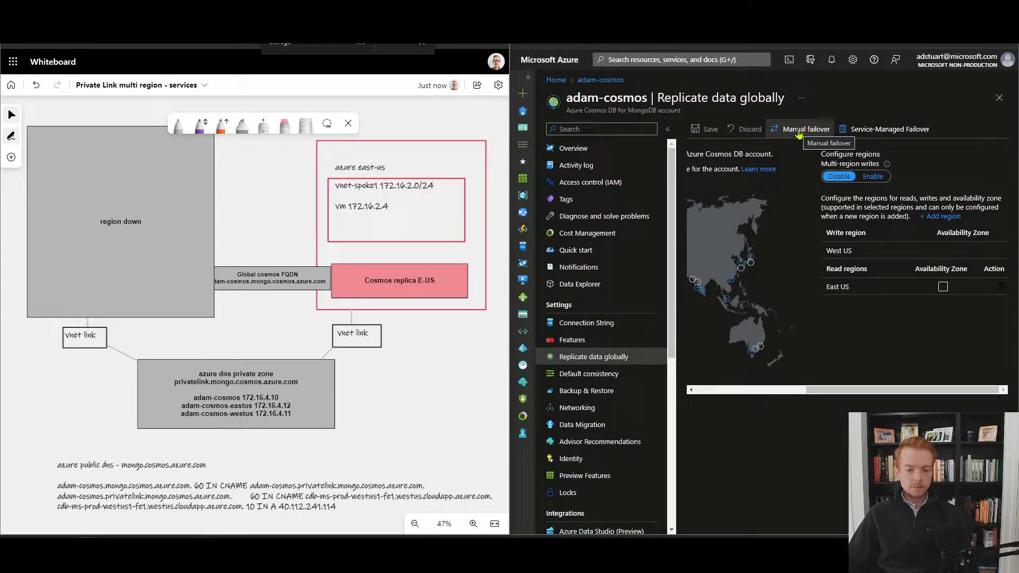
- Trigger a manual failover of adam-cosmos with East US as the new write region, acknowledging the warning
{"action": "left_click", "coordinate": [803, 128]}
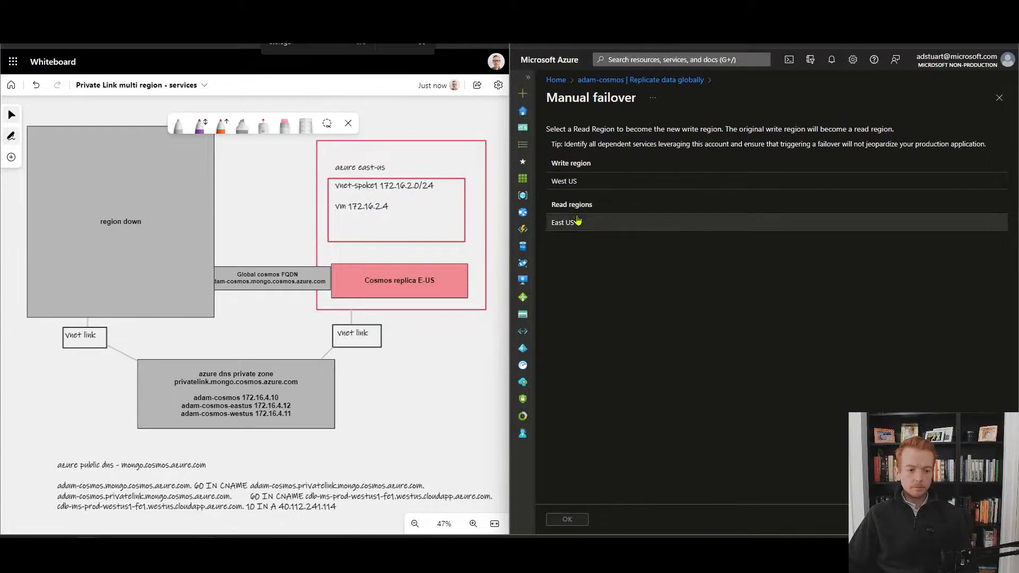
{"action": "left_click", "coordinate": [562, 222]}
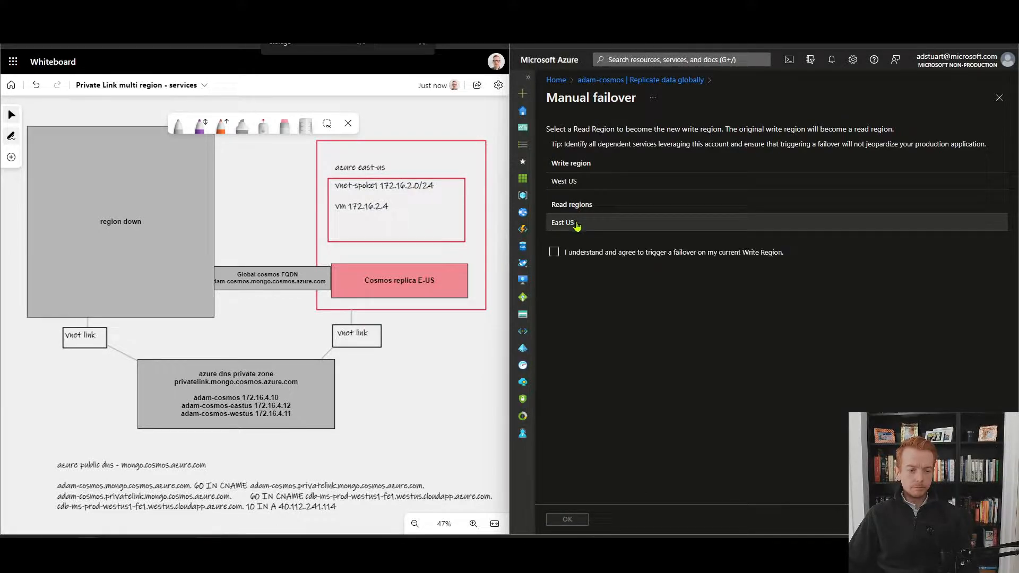
{"action": "left_click", "coordinate": [554, 252]}
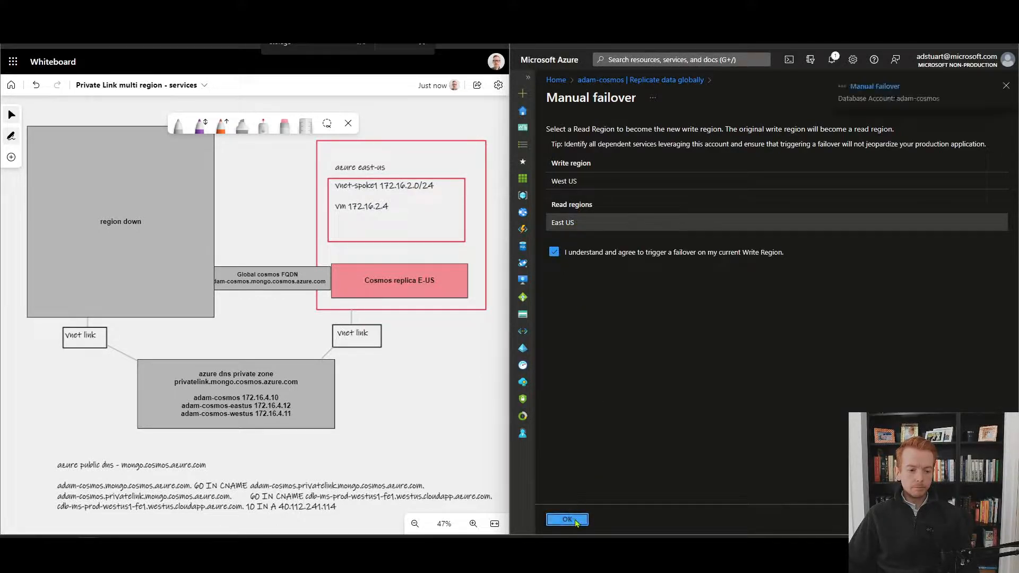
{"action": "left_click", "coordinate": [566, 519]}
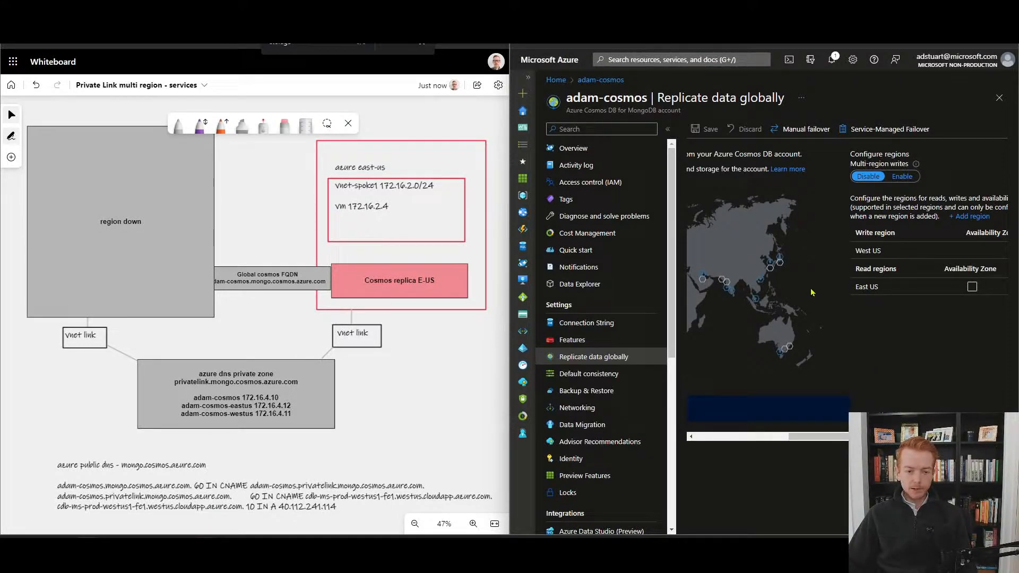
- Run the DiG lookup of adam-cosmos.mongo.cosmos.azure.com against 8.8.8.8 for its A record
{"action": "left_click", "coordinate": [759, 200]}
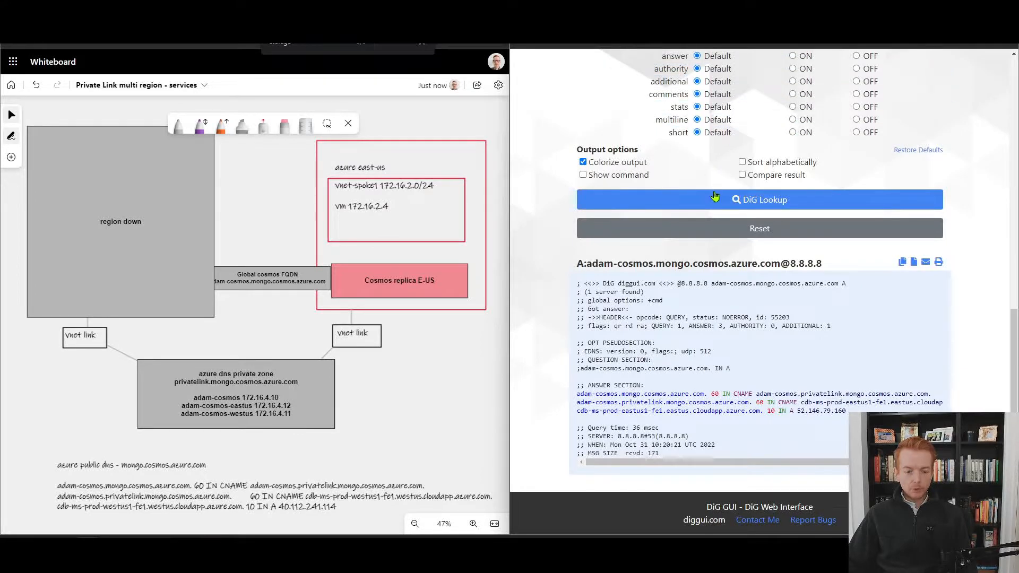
{"action": "scroll", "scroll_direction": "up", "scroll_amount": 3}
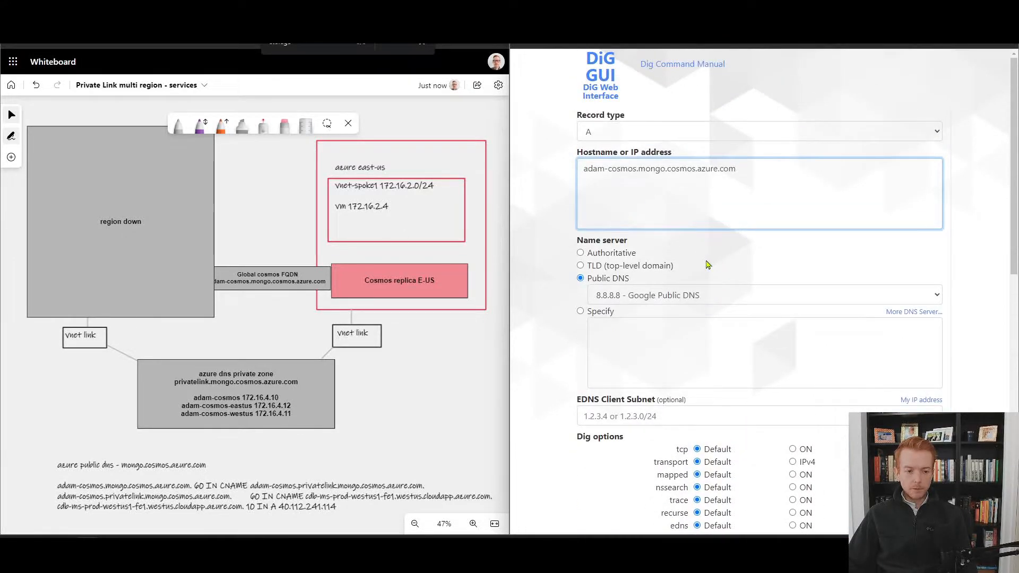
{"action": "left_click", "coordinate": [758, 200]}
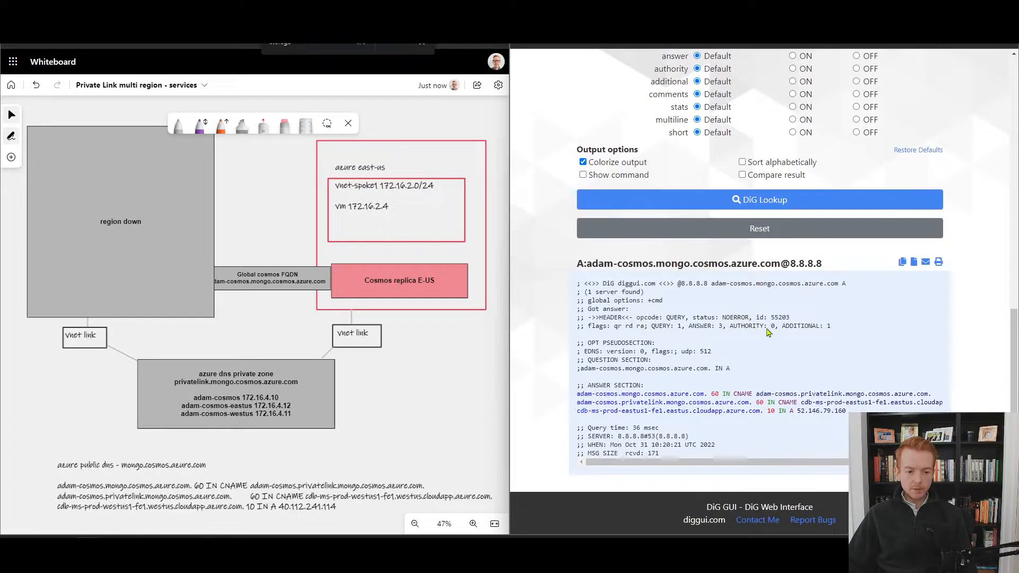
{"action": "mouse_move", "coordinate": [832, 401]}
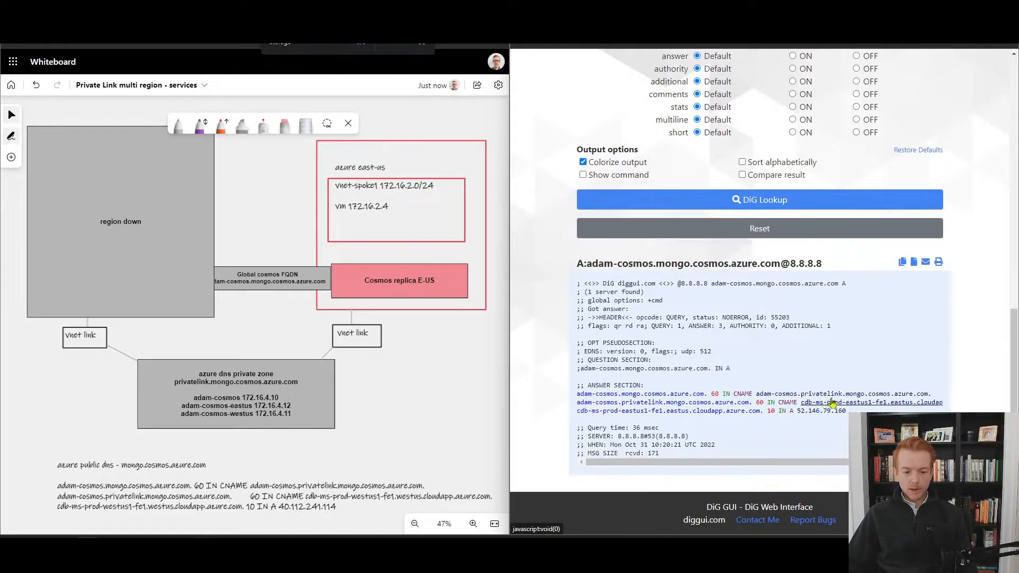
{"action": "mouse_move", "coordinate": [857, 410]}
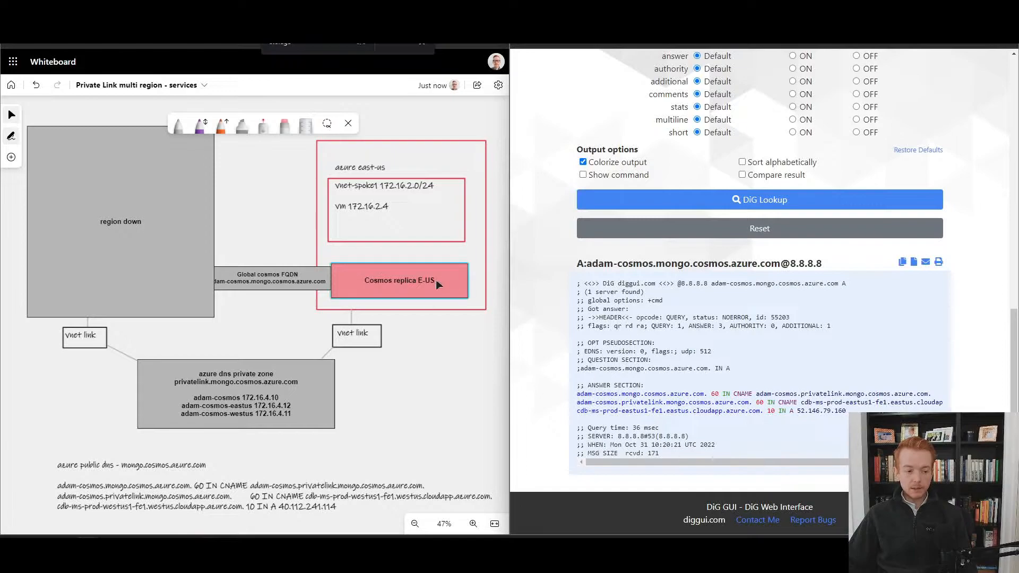
{"action": "mouse_move", "coordinate": [395, 281]}
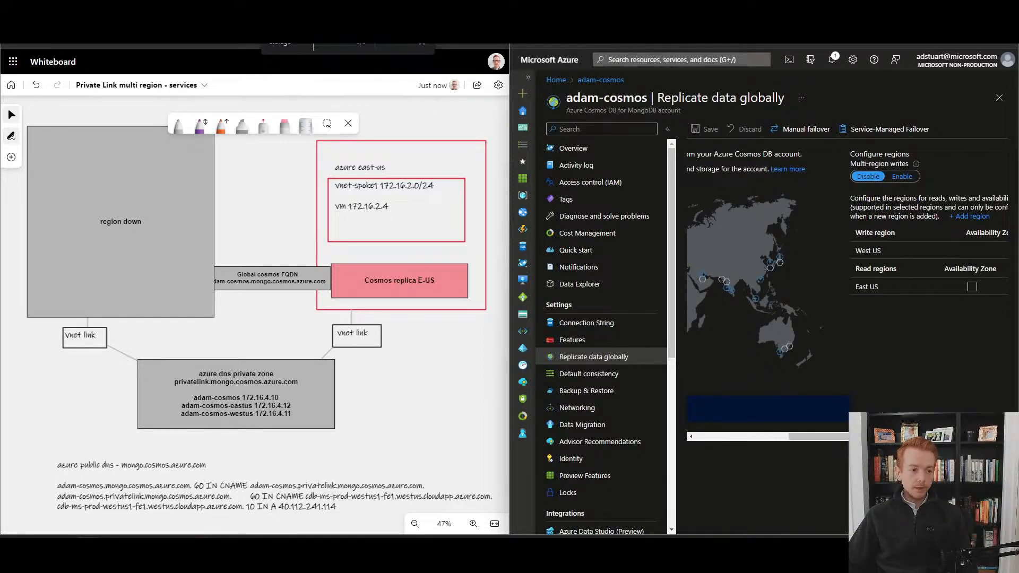
{"action": "mouse_move", "coordinate": [368, 106]}
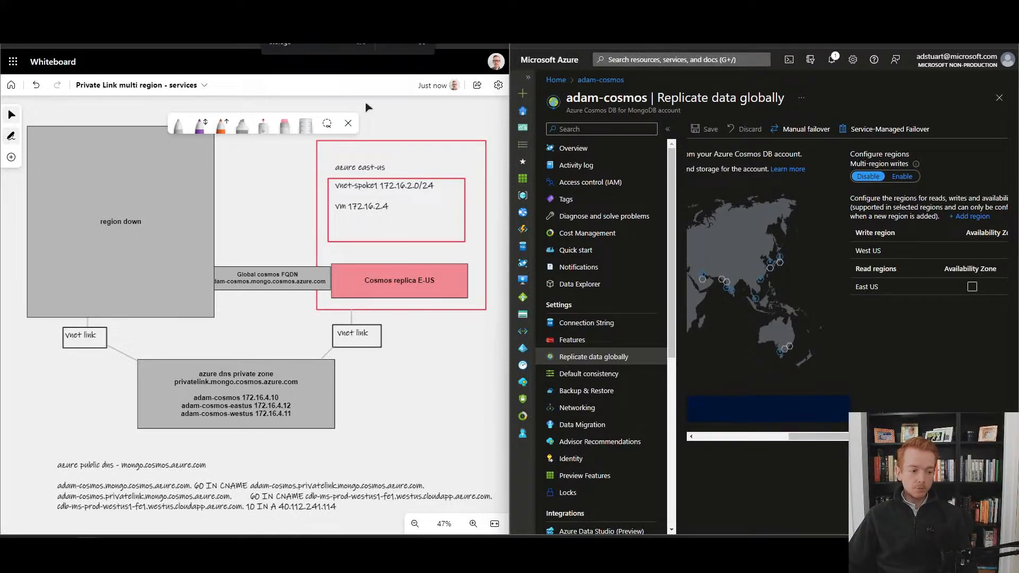
{"action": "mouse_move", "coordinate": [358, 193]}
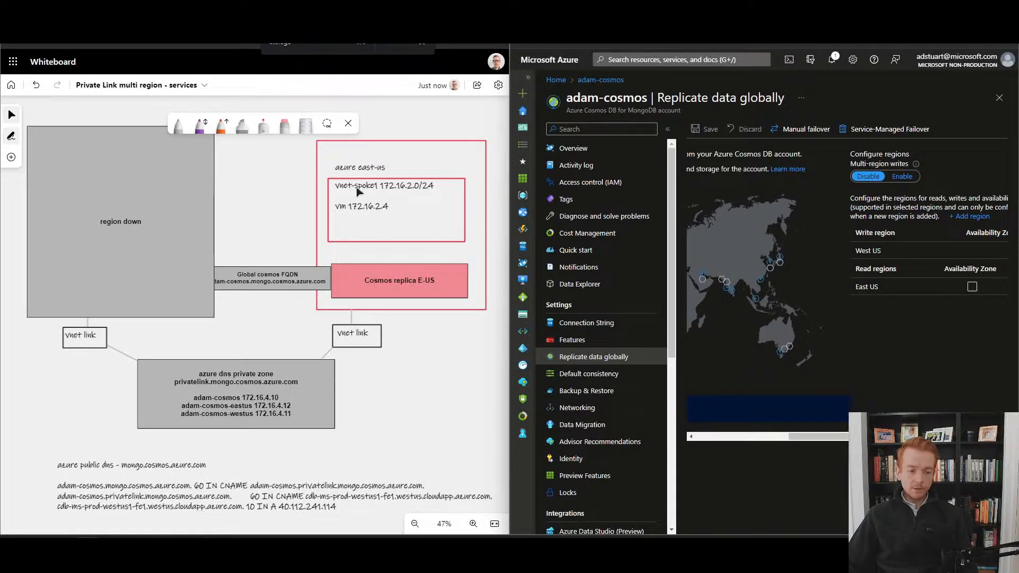
{"action": "mouse_move", "coordinate": [398, 221]}
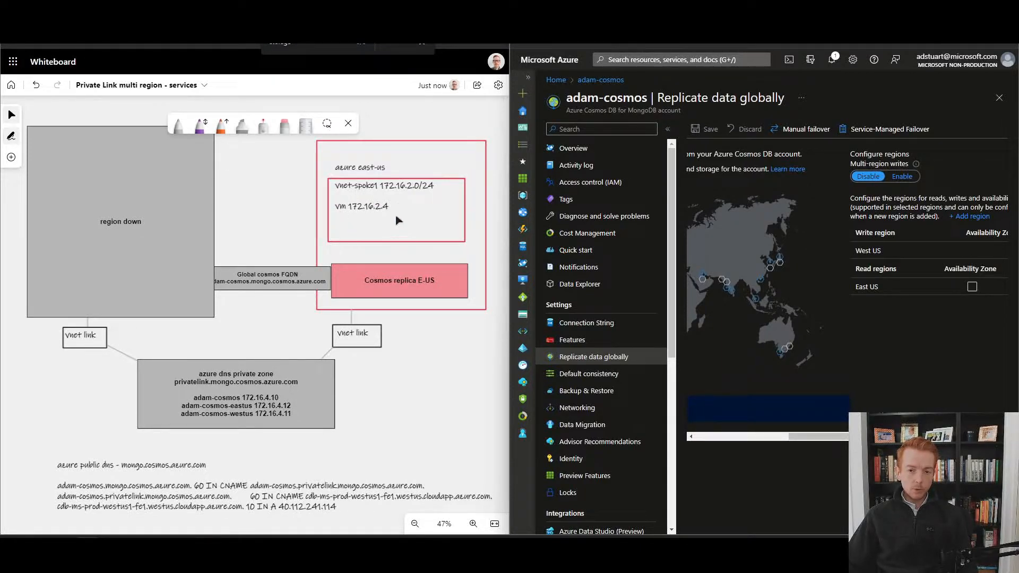
{"action": "mouse_move", "coordinate": [301, 282]}
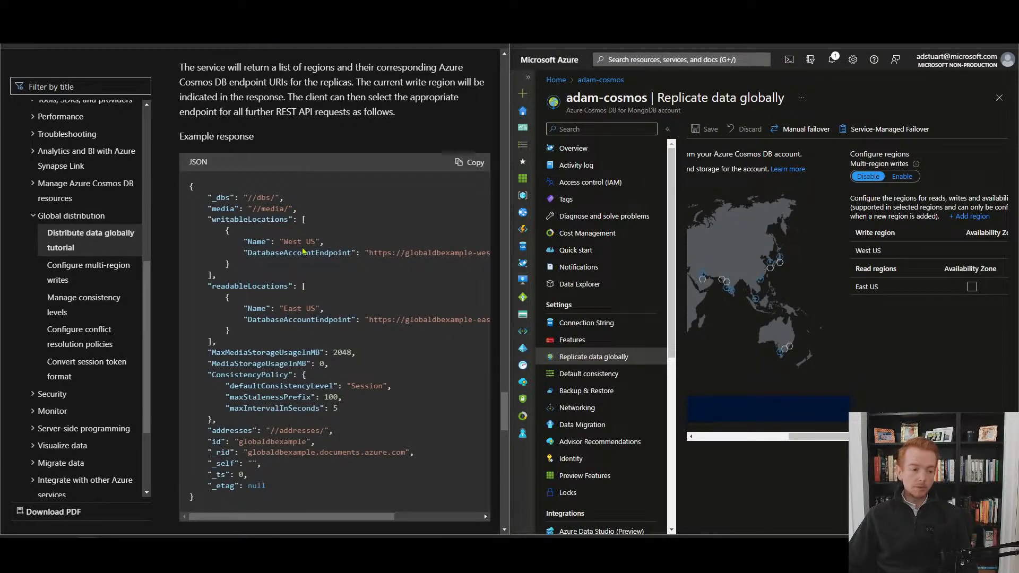
{"action": "mouse_move", "coordinate": [300, 242]}
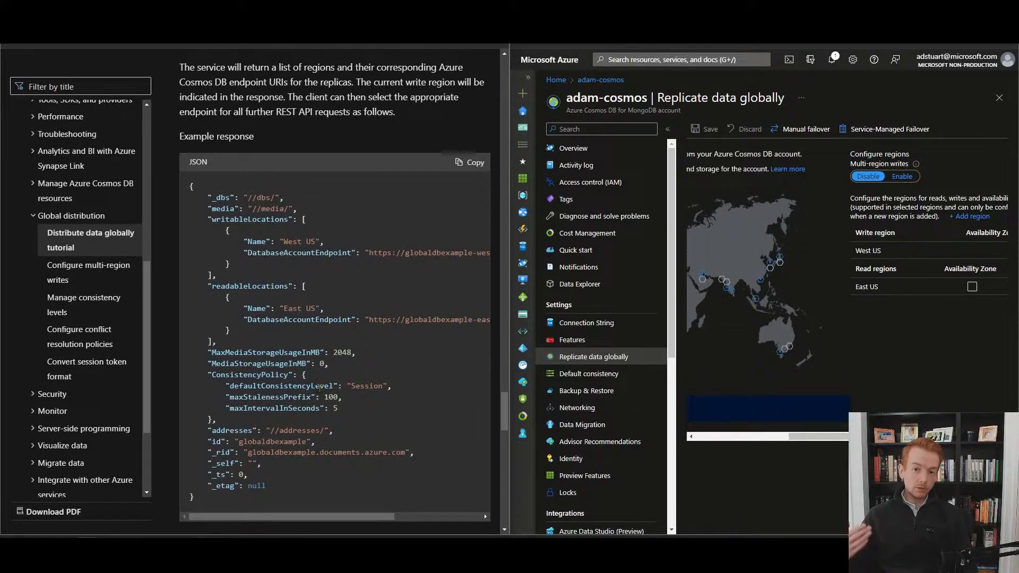
{"action": "mouse_move", "coordinate": [260, 294]}
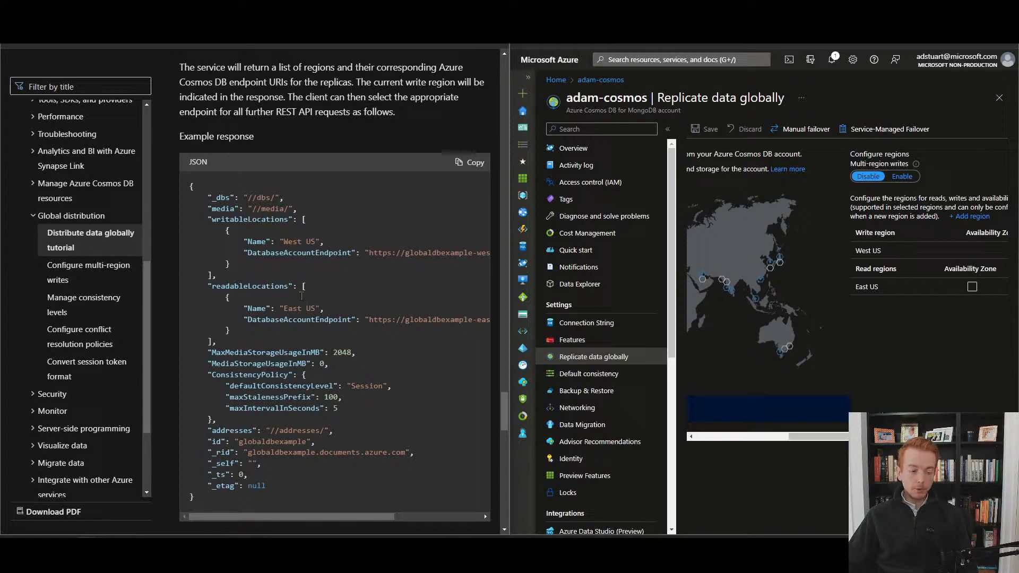
- Scroll the Distribute data globally tutorial to the example JSON response of writable and readable locations
{"action": "scroll", "scroll_direction": "right", "scroll_amount": 3}
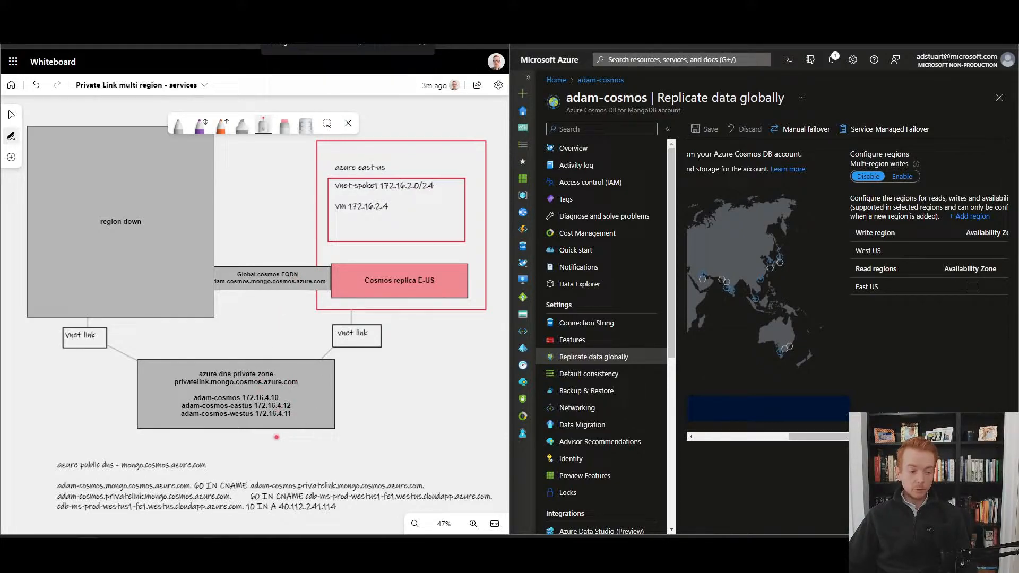
{"action": "mouse_move", "coordinate": [275, 342]}
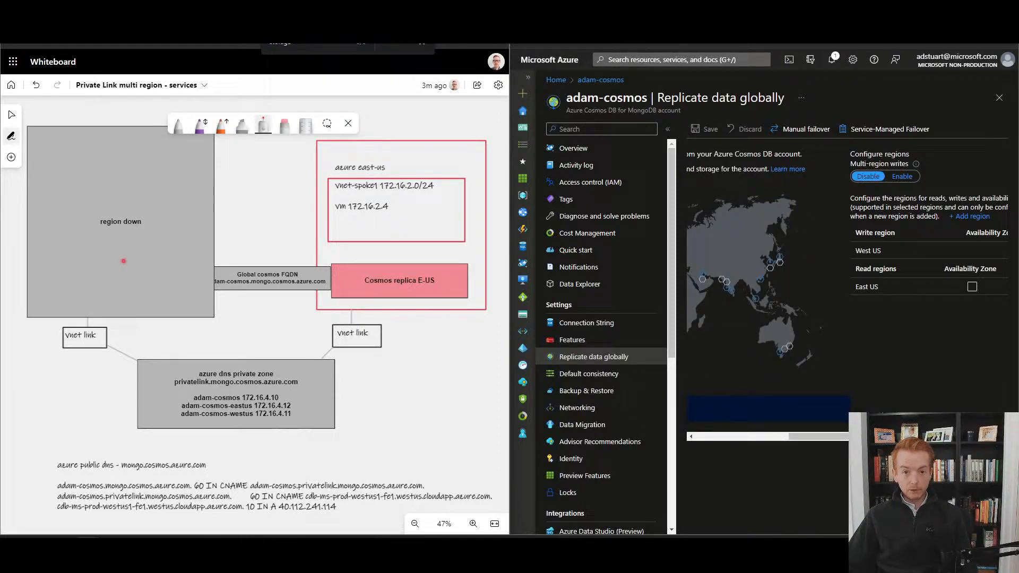
{"action": "mouse_move", "coordinate": [804, 129]}
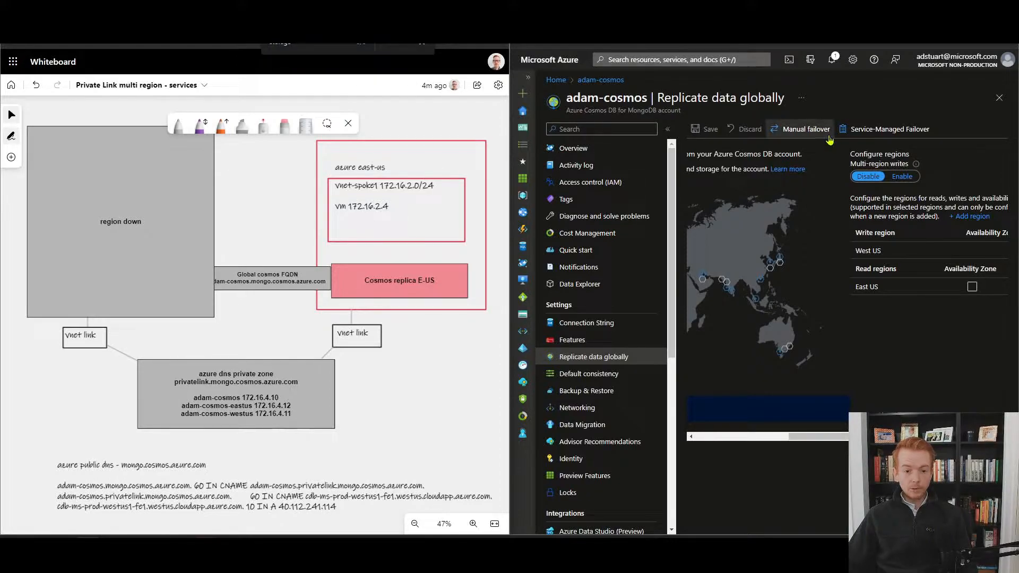
{"action": "mouse_move", "coordinate": [806, 129]}
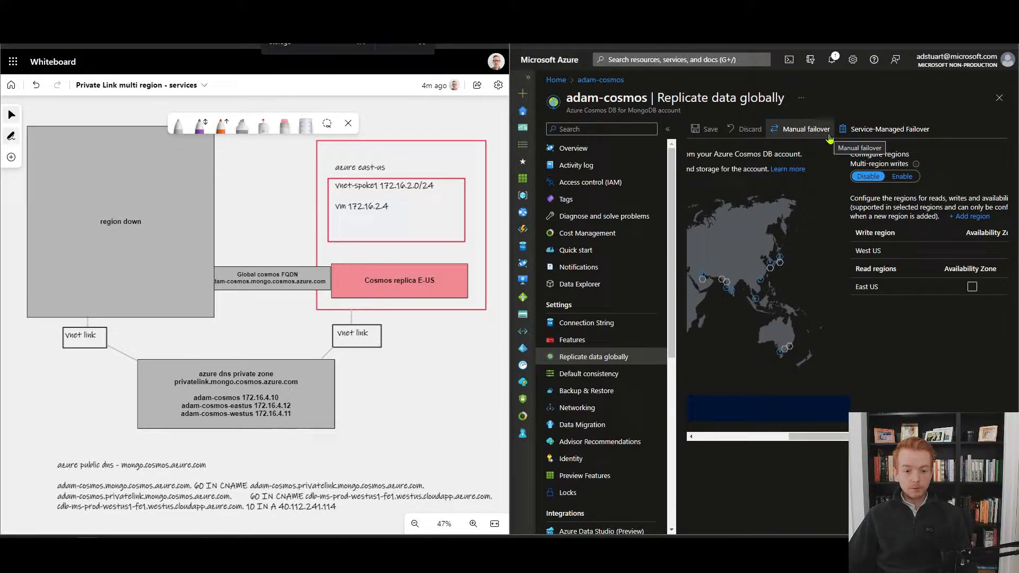
{"action": "mouse_move", "coordinate": [765, 173]}
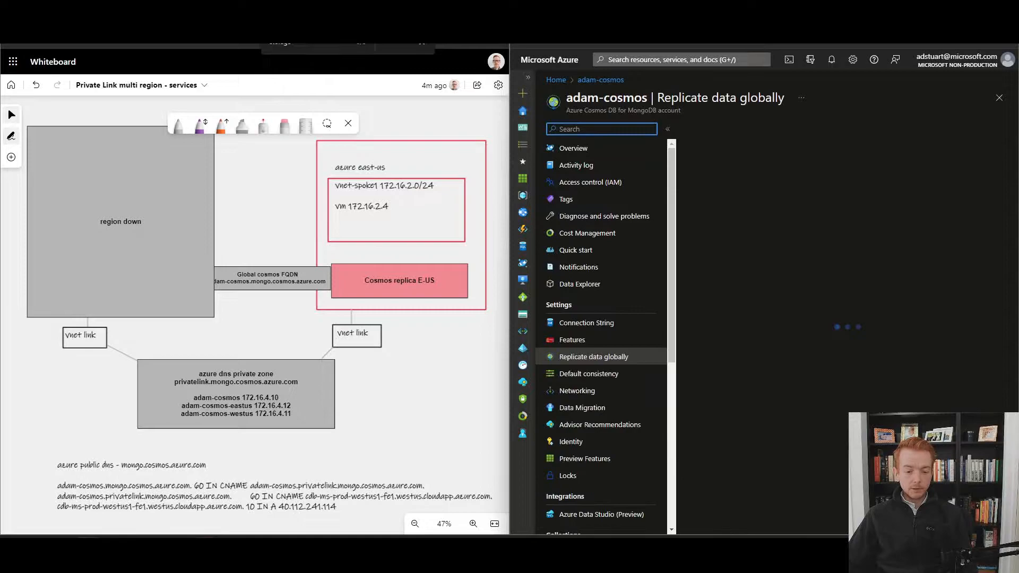
- Start a manual failover of adam-cosmos choosing West US as the new write region
{"action": "left_click", "coordinate": [592, 357]}
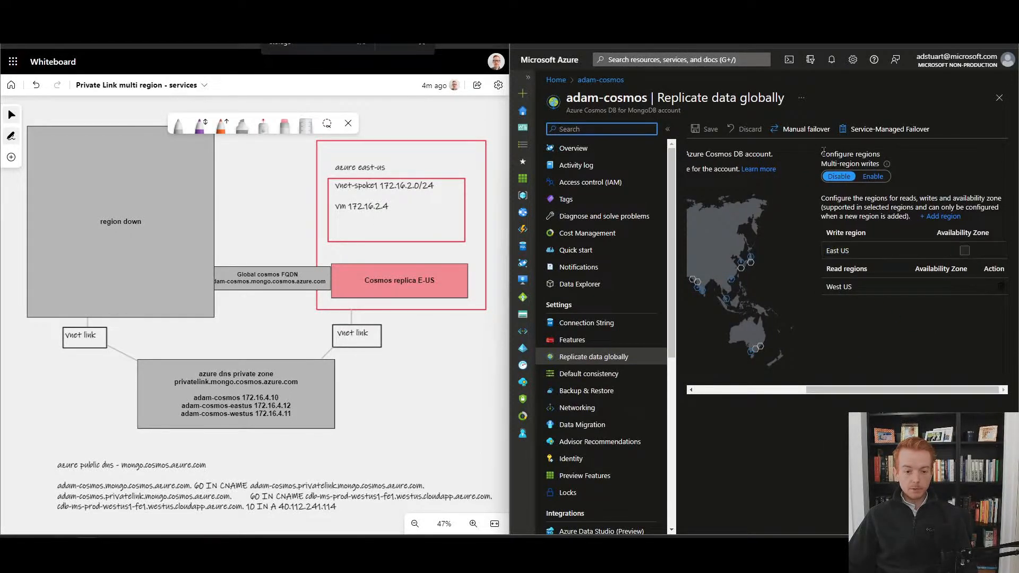
{"action": "left_click", "coordinate": [806, 128]}
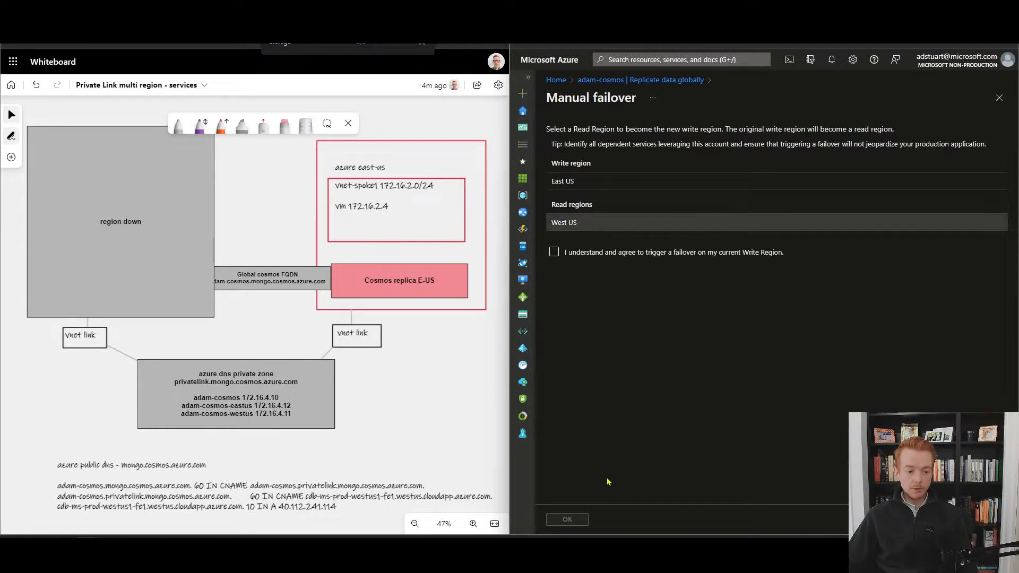
{"action": "left_click", "coordinate": [999, 98]}
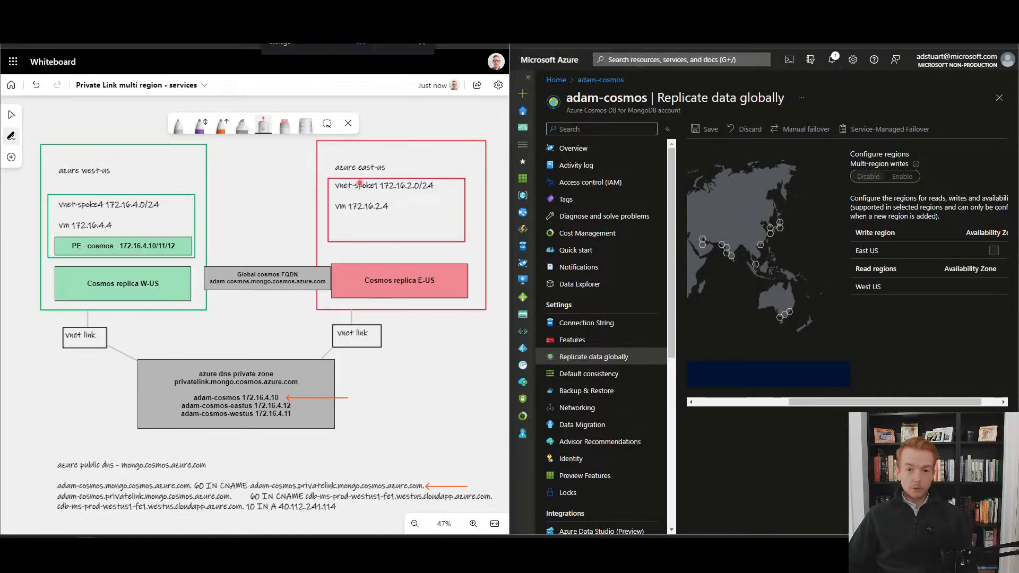
- Review the cosmos-mongo-wus endpoint's DNS configuration with adam-cosmos FQDNs at 172.16.4.10-.12, then go to resource search
{"action": "left_click", "coordinate": [806, 128]}
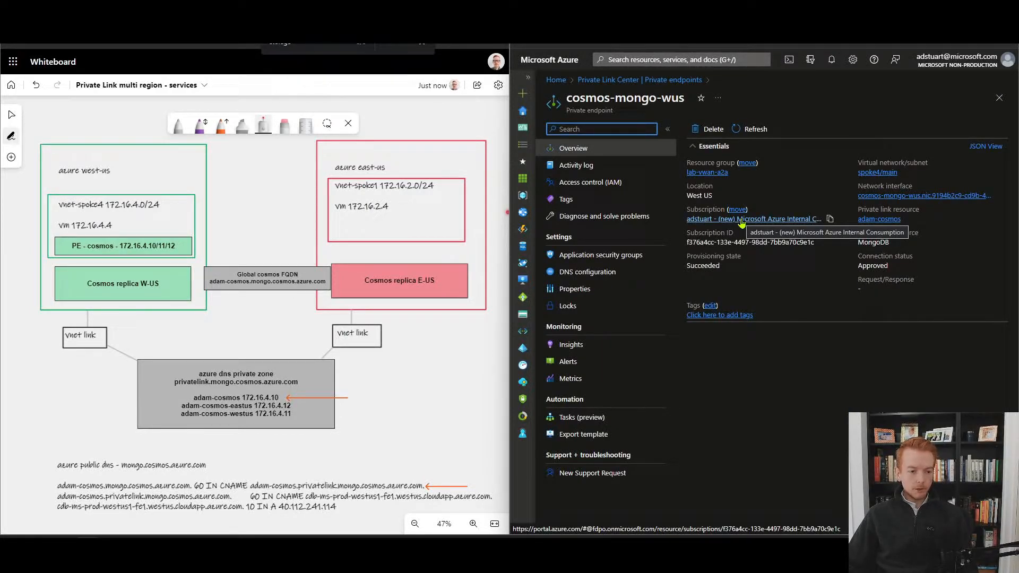
{"action": "left_click", "coordinate": [587, 272]}
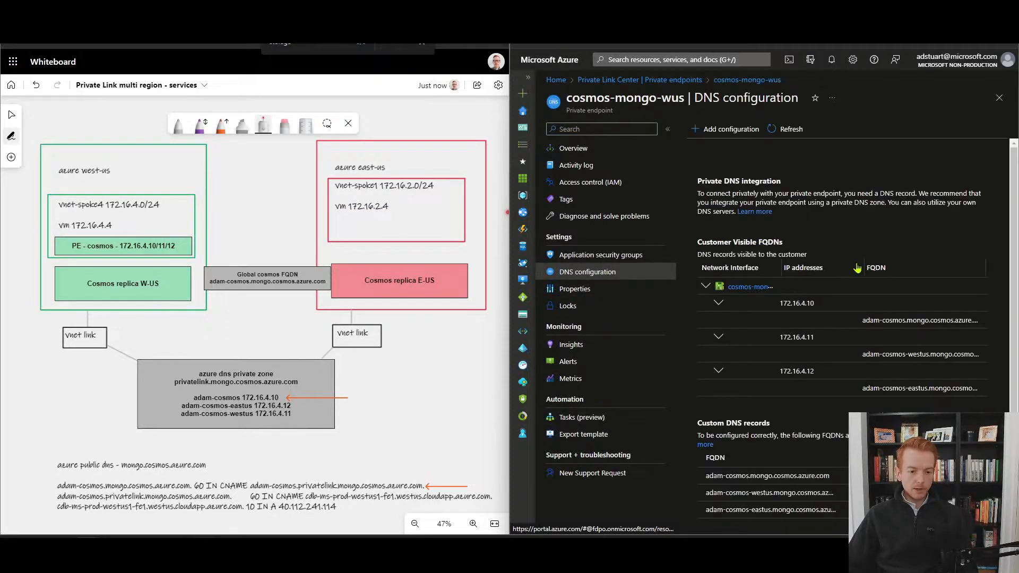
{"action": "scroll", "scroll_direction": "down", "scroll_amount": 3}
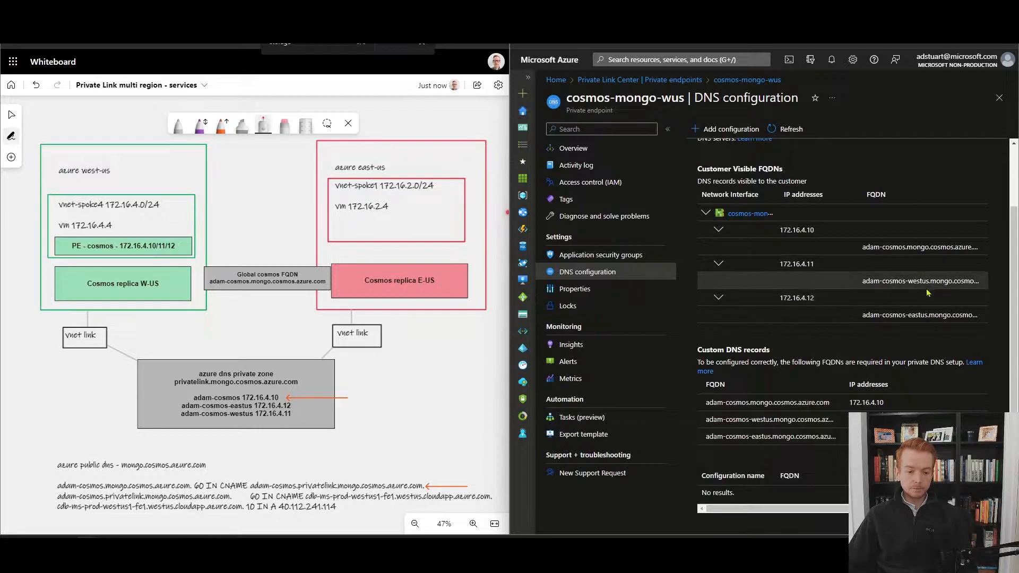
{"action": "mouse_move", "coordinate": [905, 259]}
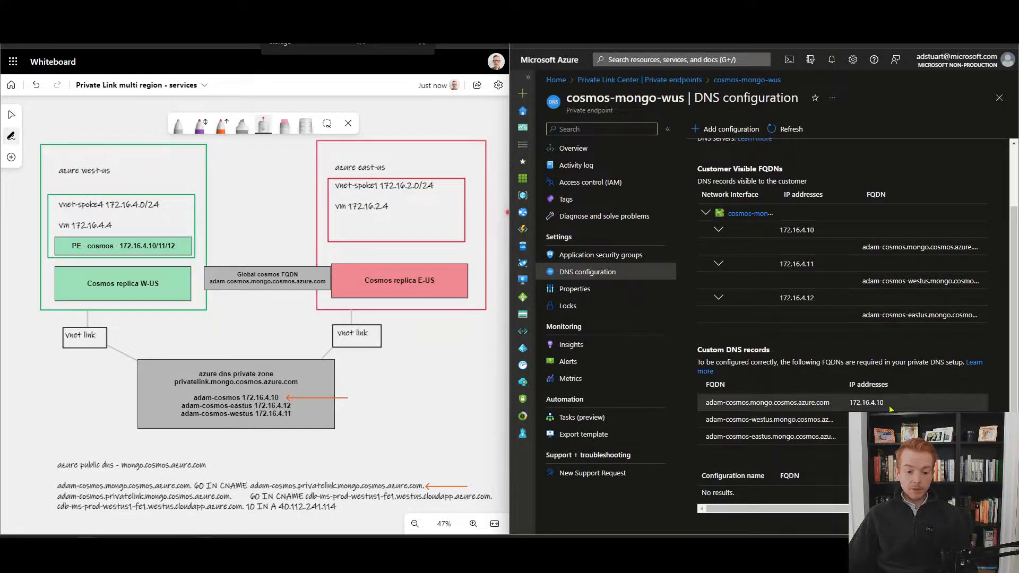
{"action": "mouse_move", "coordinate": [897, 404]}
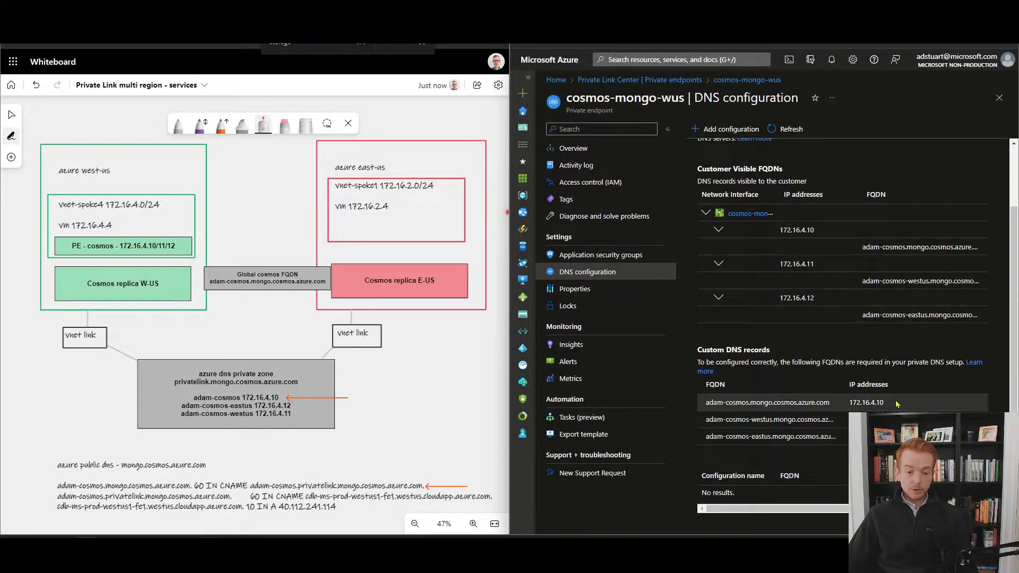
{"action": "left_click", "coordinate": [676, 59]}
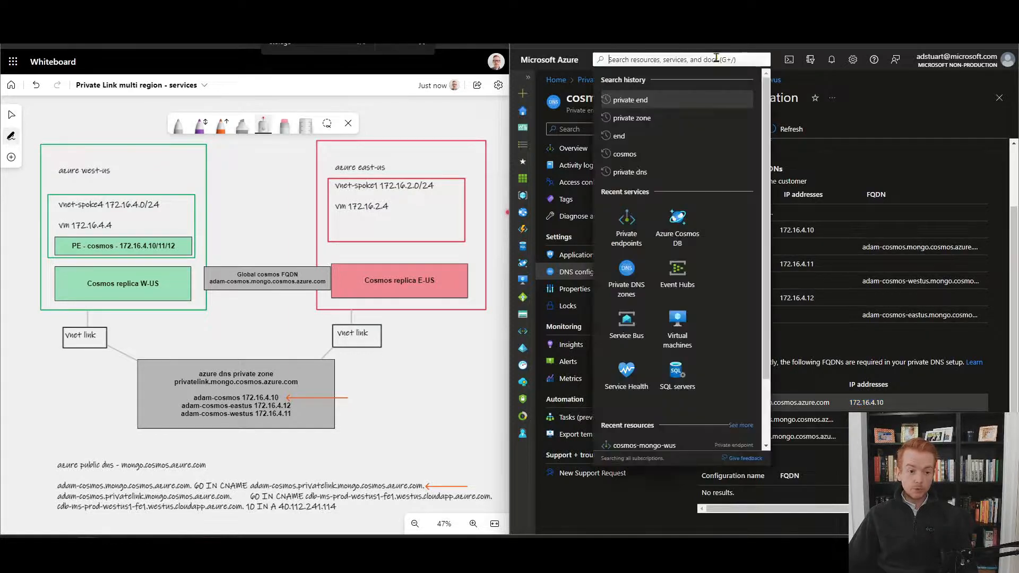
- Choose Private DNS zones from Recent services to list zones including privatelink.mongo.cosmos.azure.com
{"action": "left_click", "coordinate": [626, 272]}
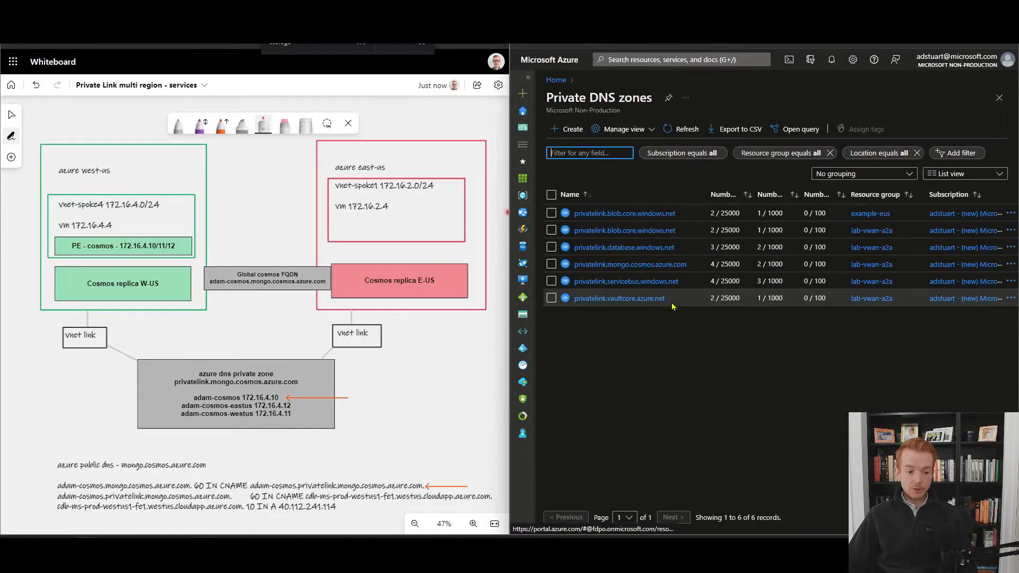
{"action": "left_click", "coordinate": [630, 265]}
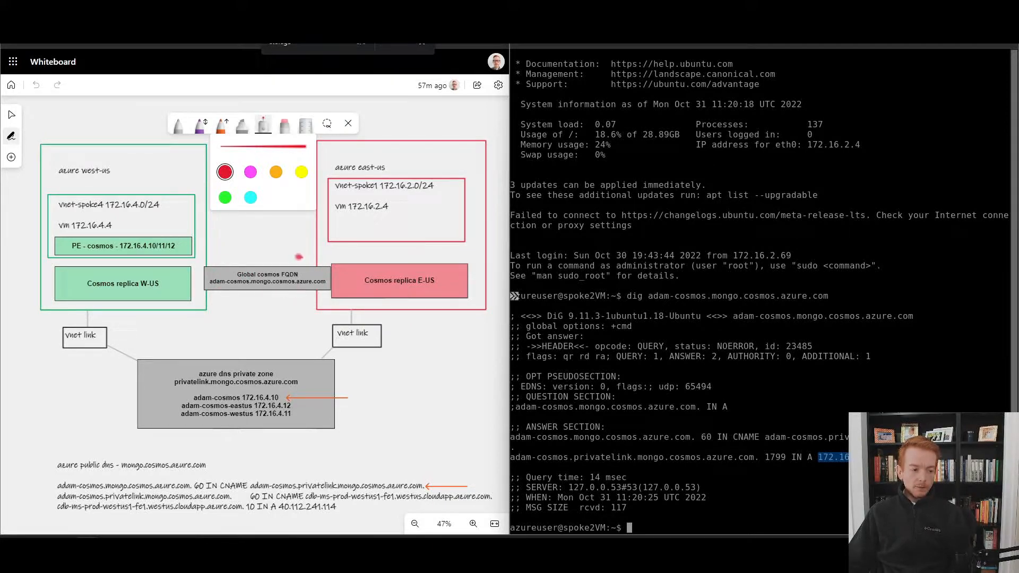
{"action": "mouse_move", "coordinate": [244, 259]}
{"action": "type", "text": "region down"}
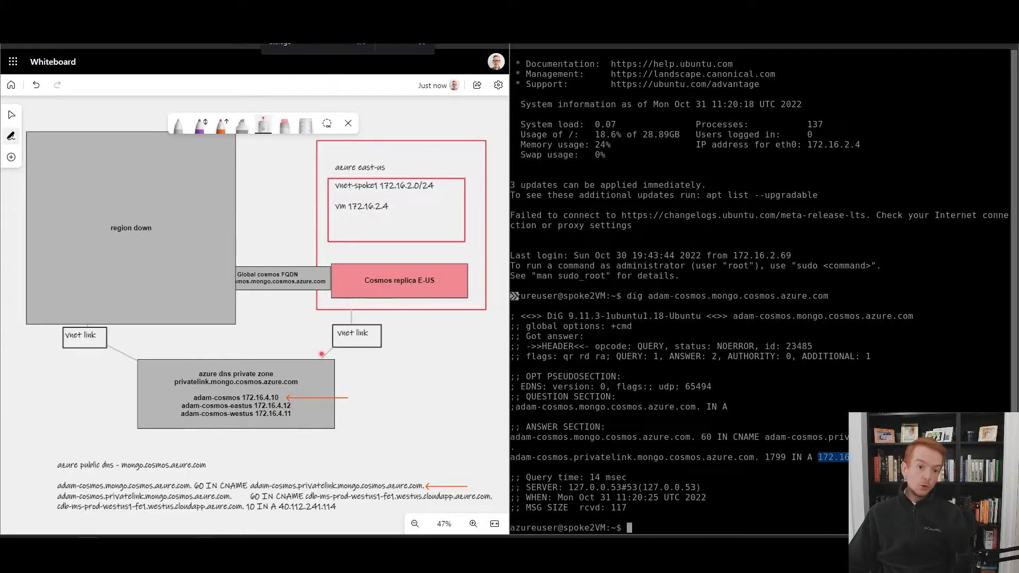
{"action": "mouse_move", "coordinate": [408, 357]}
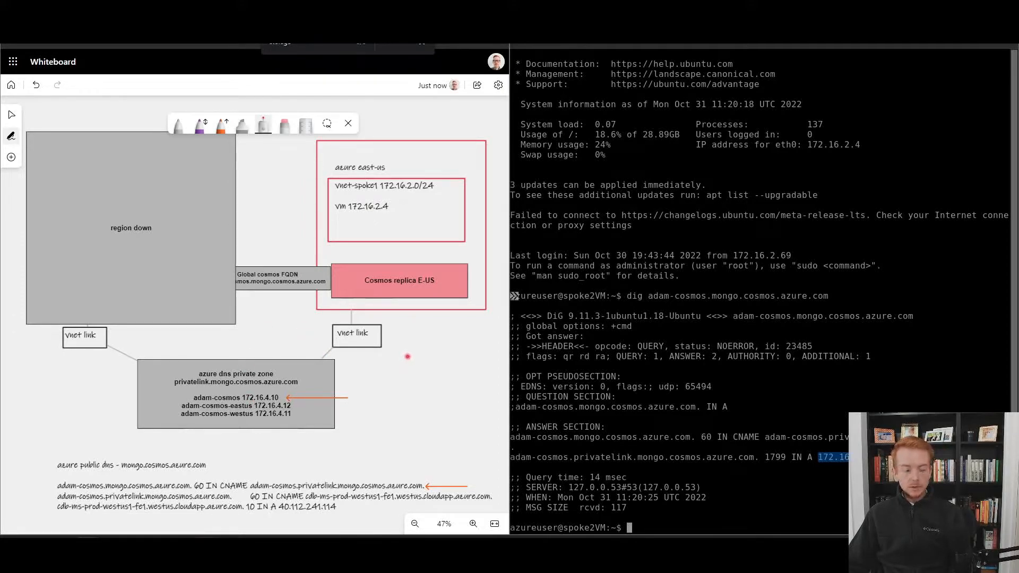
{"action": "mouse_move", "coordinate": [210, 357]}
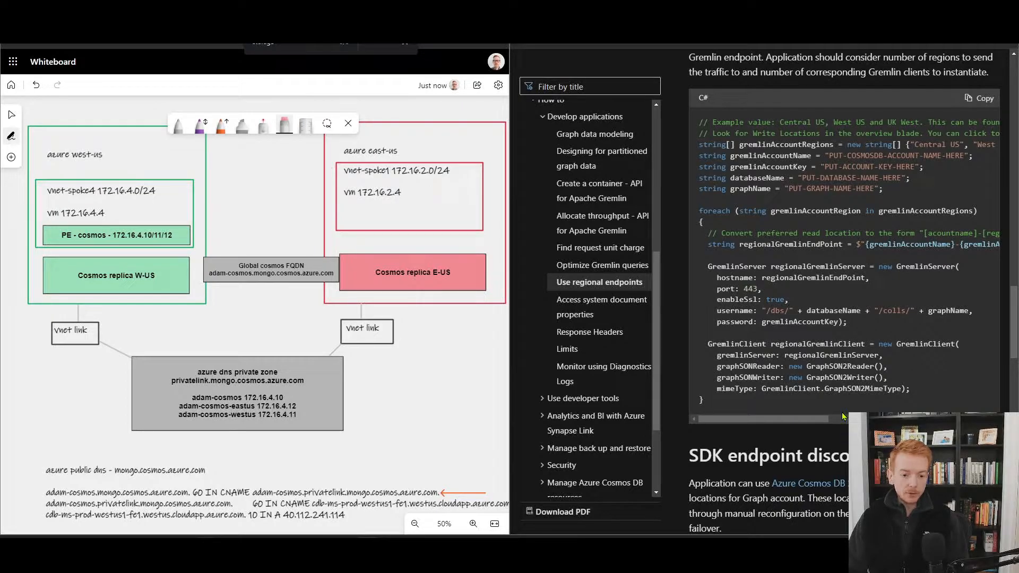
- Scroll the regional endpoints C# sample and select the regionalGremlinEndPoint hostname
{"action": "scroll", "scroll_direction": "up", "scroll_amount": 3}
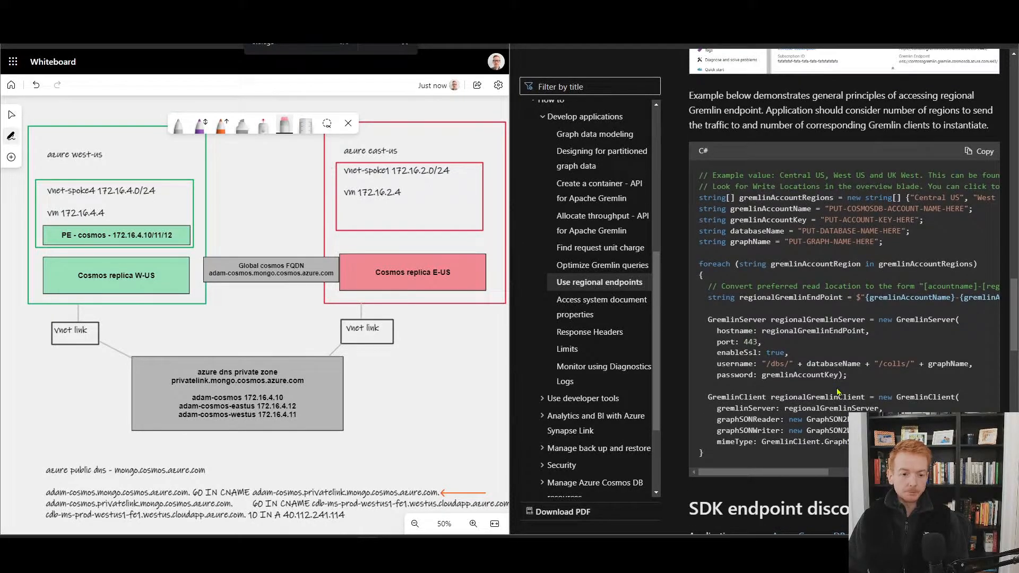
{"action": "scroll", "scroll_direction": "up", "scroll_amount": 3}
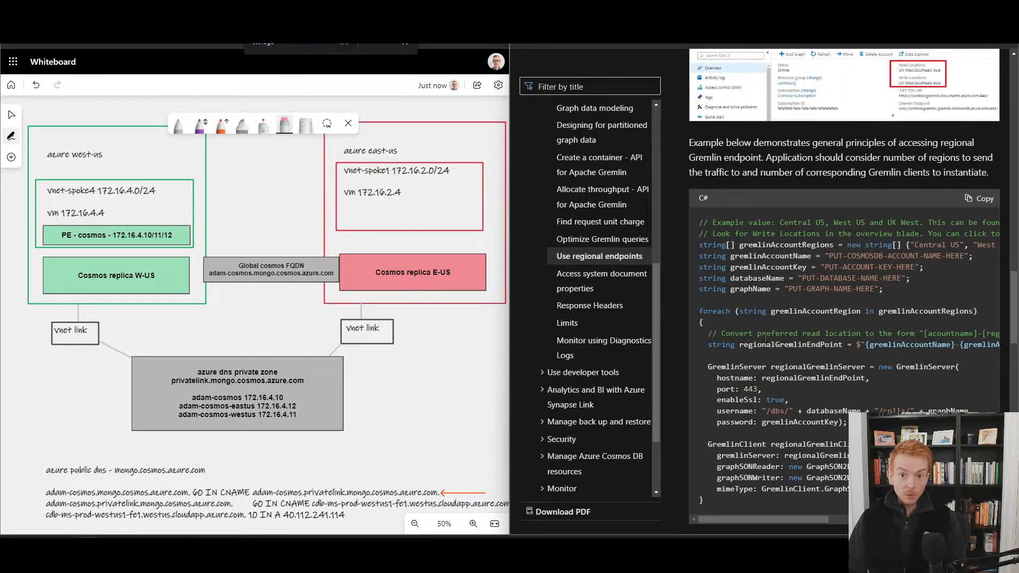
{"action": "scroll", "scroll_direction": "down", "scroll_amount": 3}
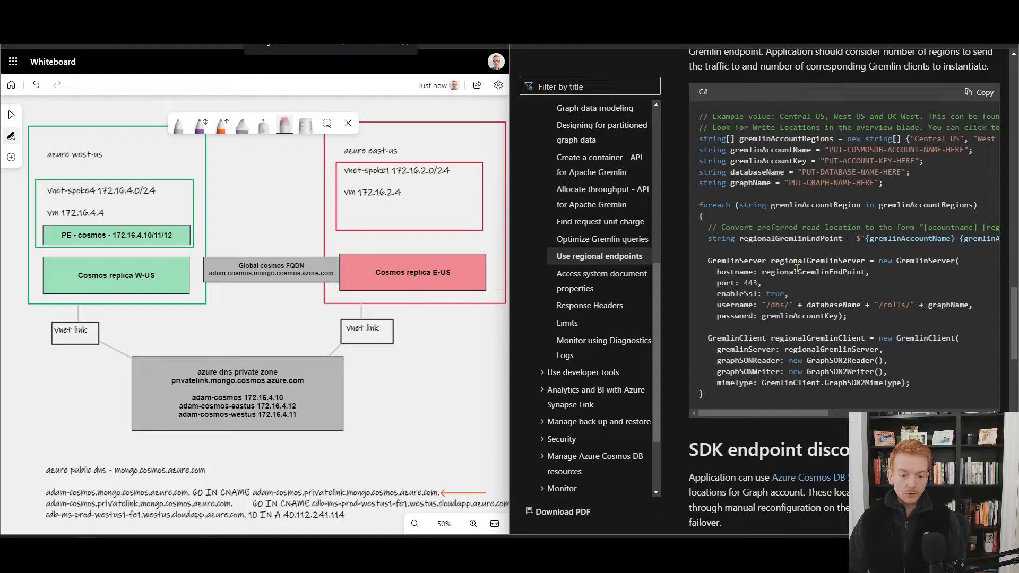
{"action": "double_click", "coordinate": [778, 271]}
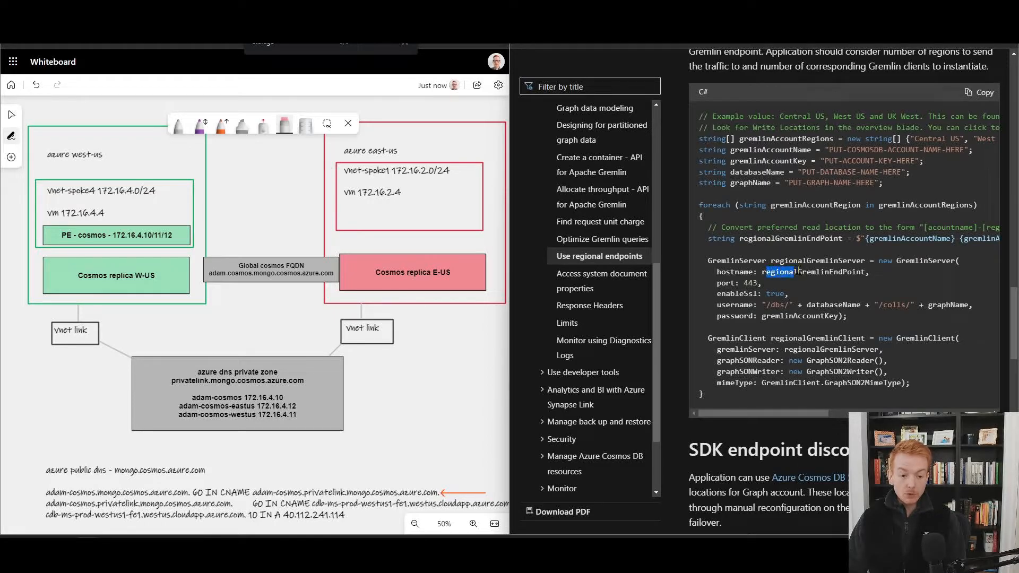
{"action": "double_click", "coordinate": [812, 271]}
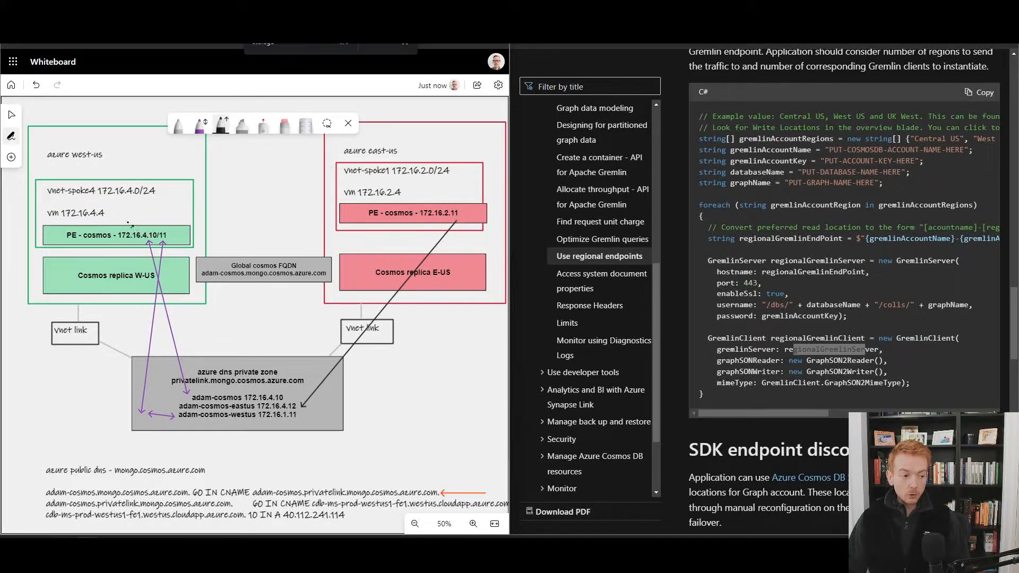
- Draw the PE - cosmos - 172.16.2.11 endpoint box in east-us and link it with an arrow to its DNS zone record
{"action": "left_click_drag", "start_coordinate": [120, 221], "coordinate": [318, 159]}
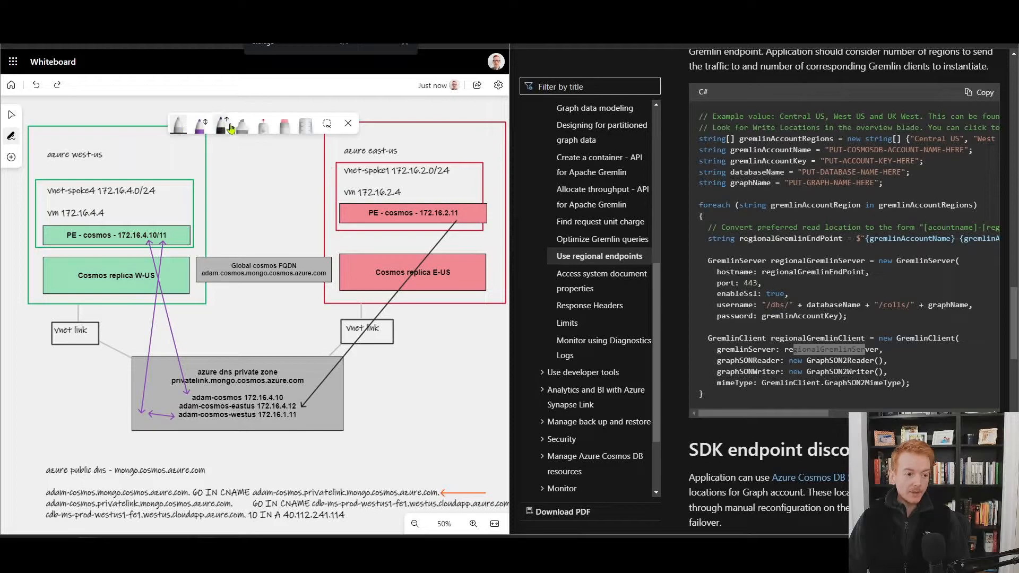
{"action": "left_click", "coordinate": [241, 125]}
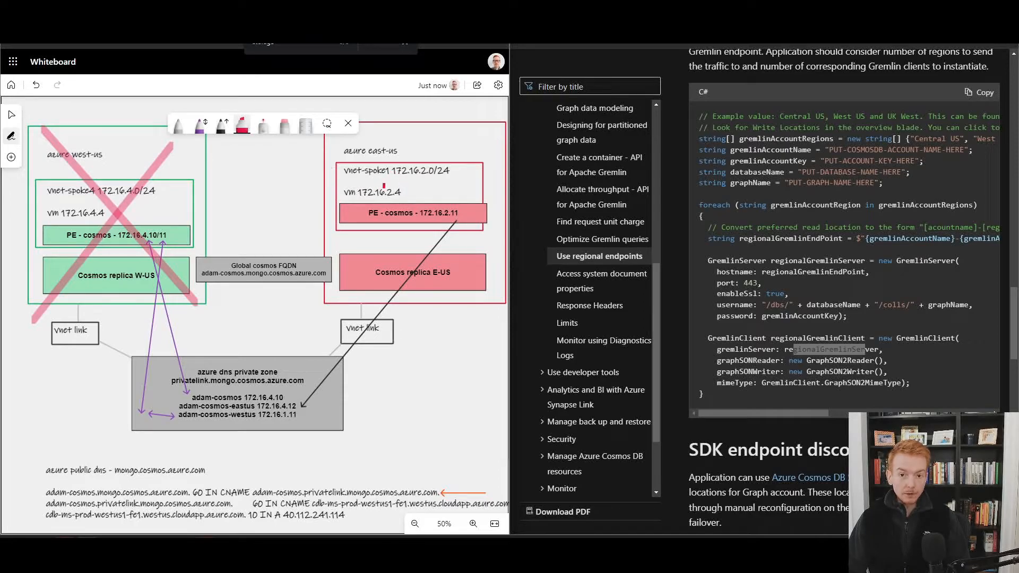
- Select the red pen to mark the regional adam-cosmos-eastus and adam-cosmos-westus records
{"action": "left_click", "coordinate": [221, 124]}
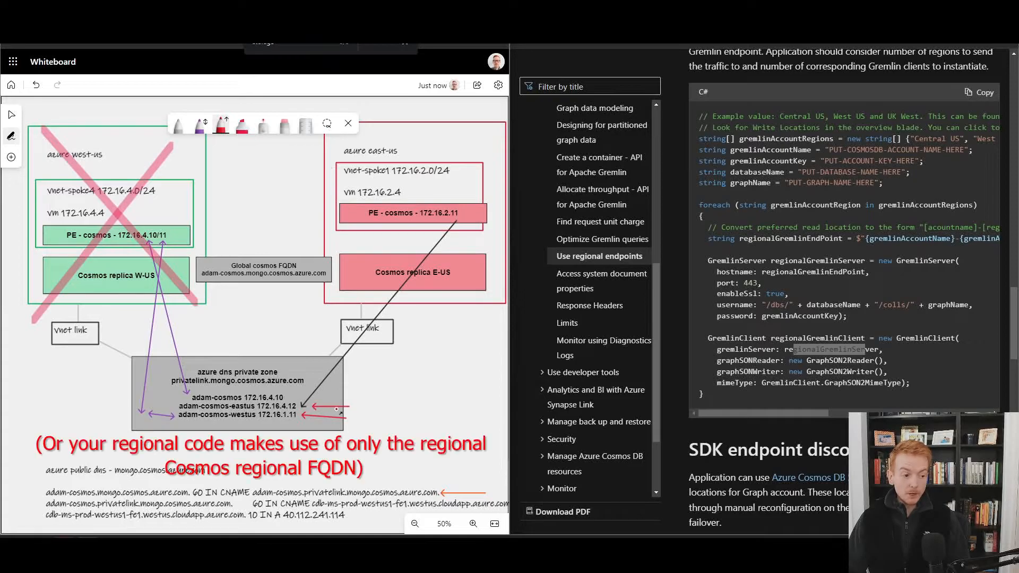
{"action": "mouse_move", "coordinate": [365, 415]}
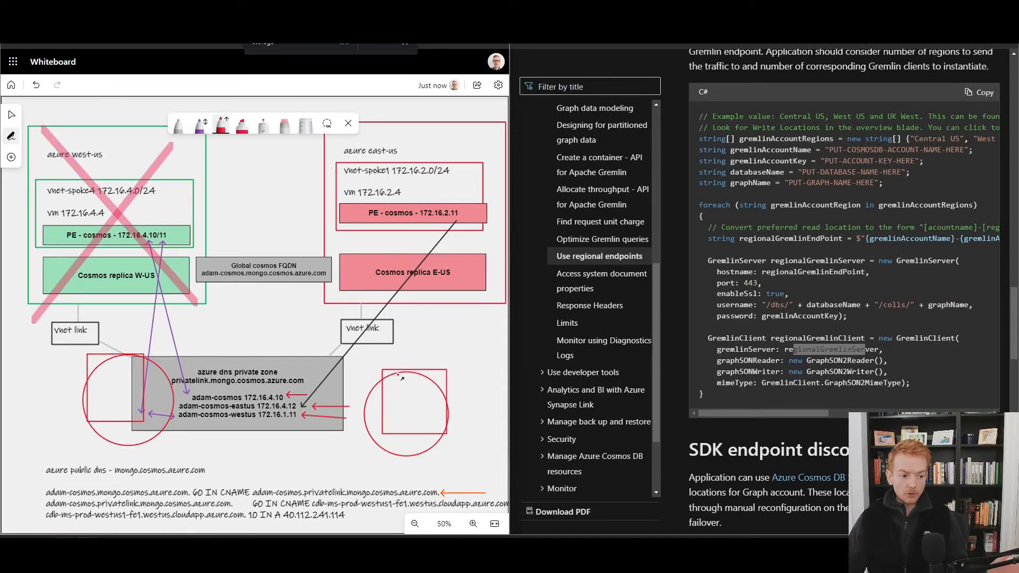
{"action": "mouse_move", "coordinate": [520, 399]}
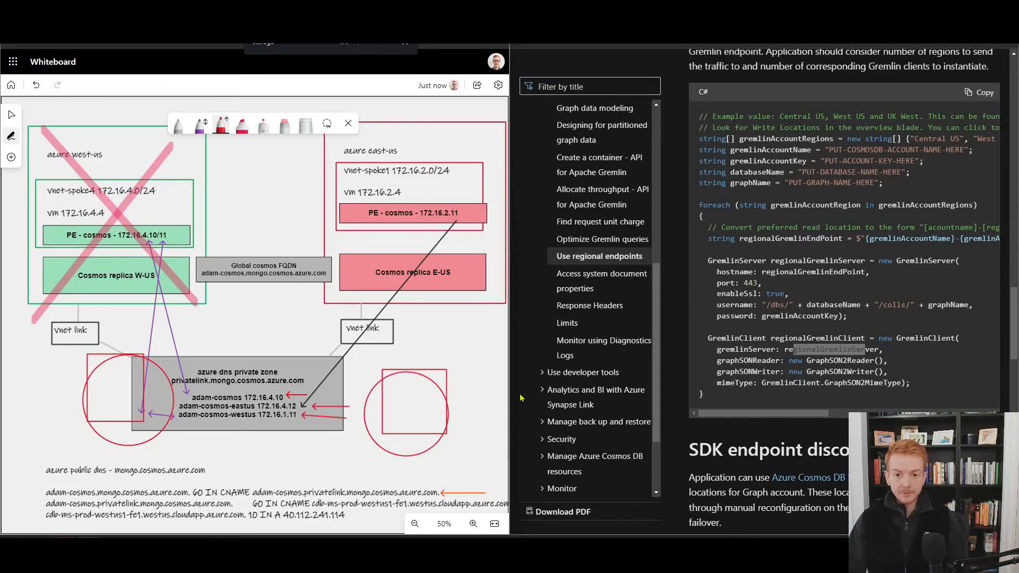